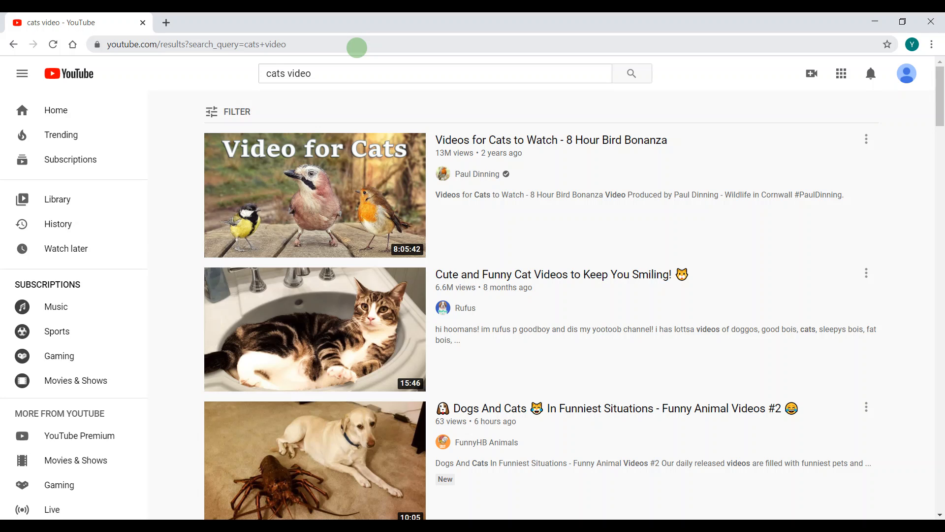
{"action": "mouse_move", "coordinate": [169, 133]}
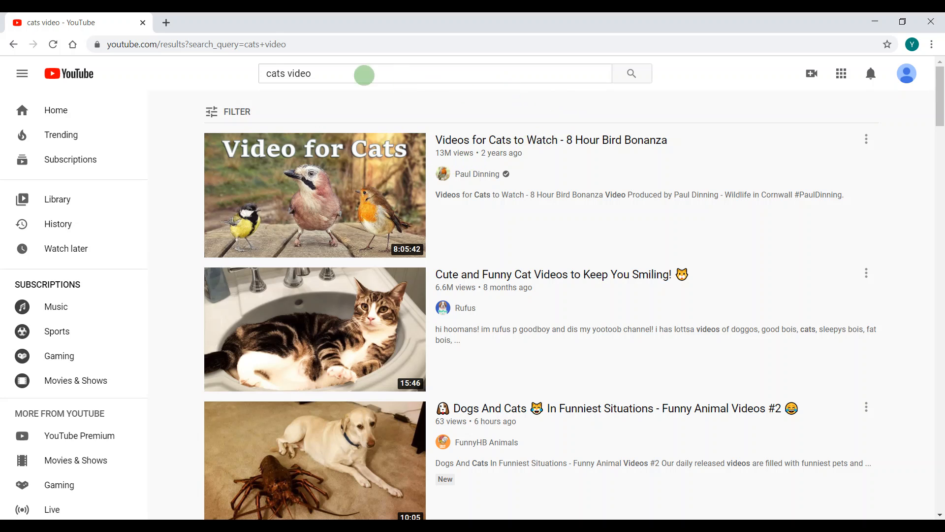
{"action": "mouse_move", "coordinate": [205, 512]}
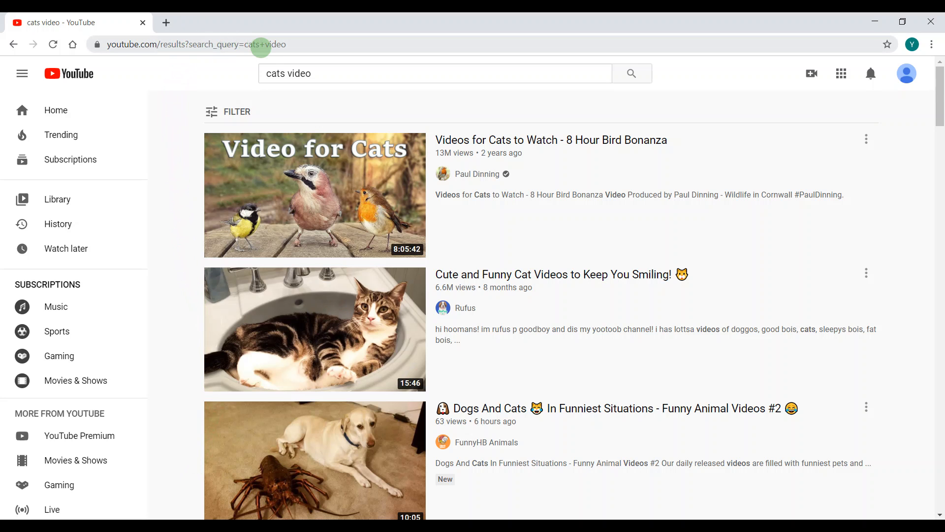
{"action": "left_click", "coordinate": [256, 44]}
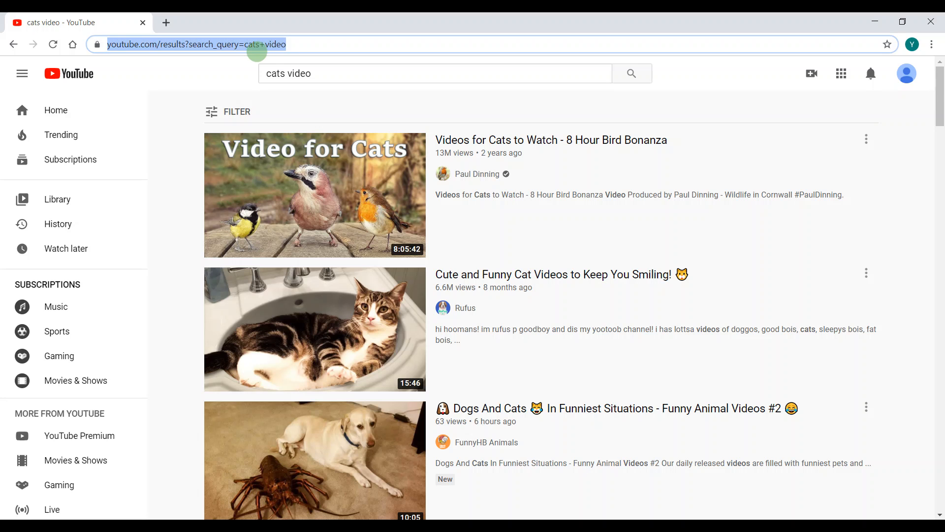
{"action": "type", "text": "www.google.com"}
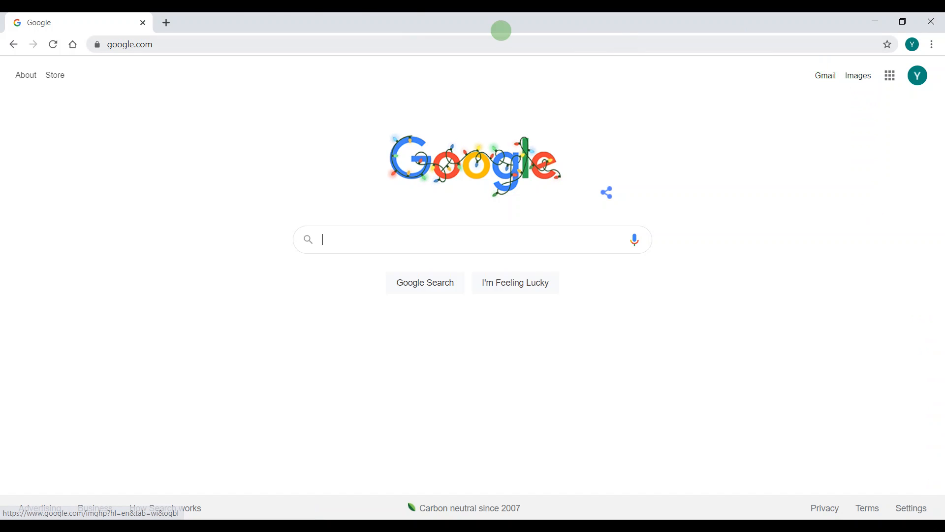
{"action": "mouse_move", "coordinate": [829, 99]}
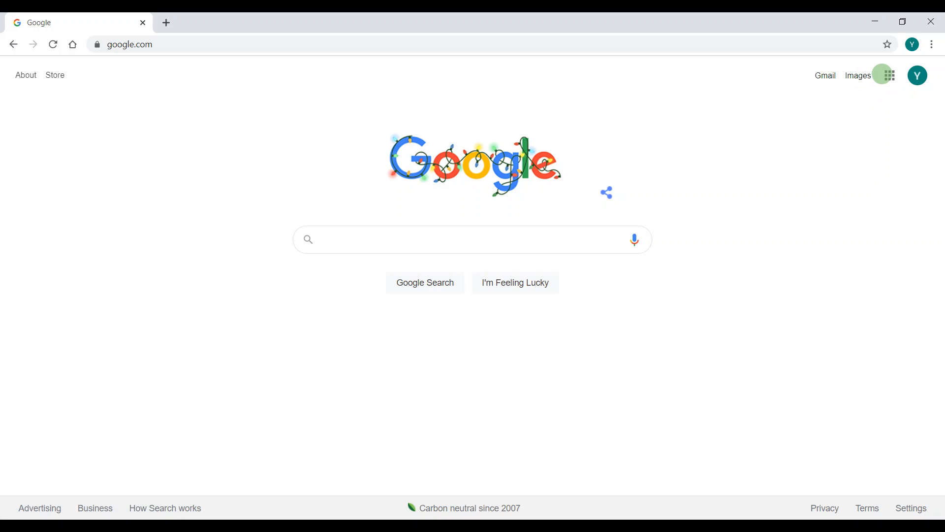
{"action": "mouse_move", "coordinate": [889, 75]}
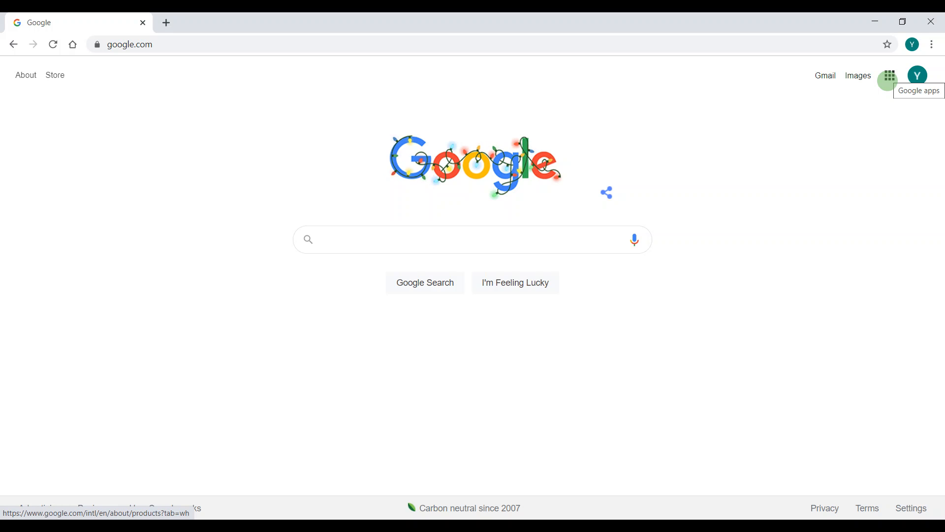
Launch Google Docs from the Google apps grid on the Google home page.
{"action": "left_click", "coordinate": [887, 76]}
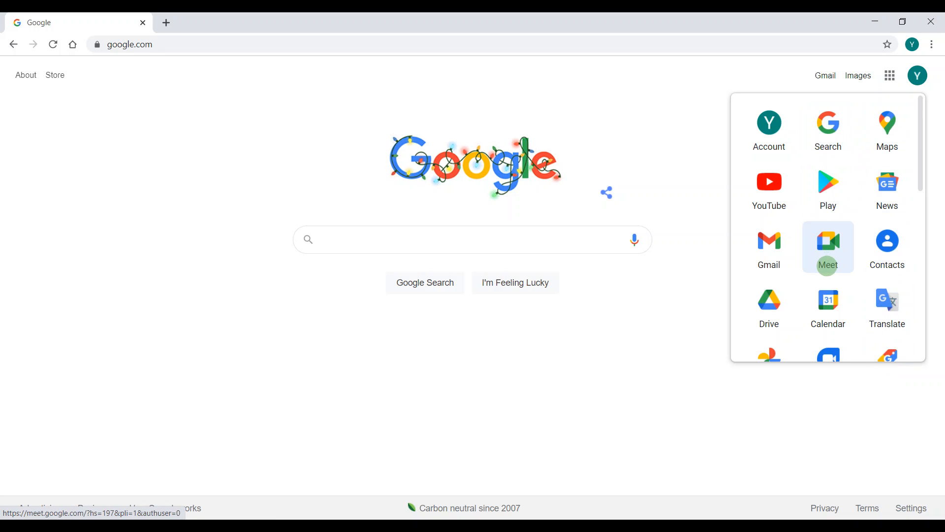
{"action": "scroll", "scroll_direction": "down", "scroll_amount": 3}
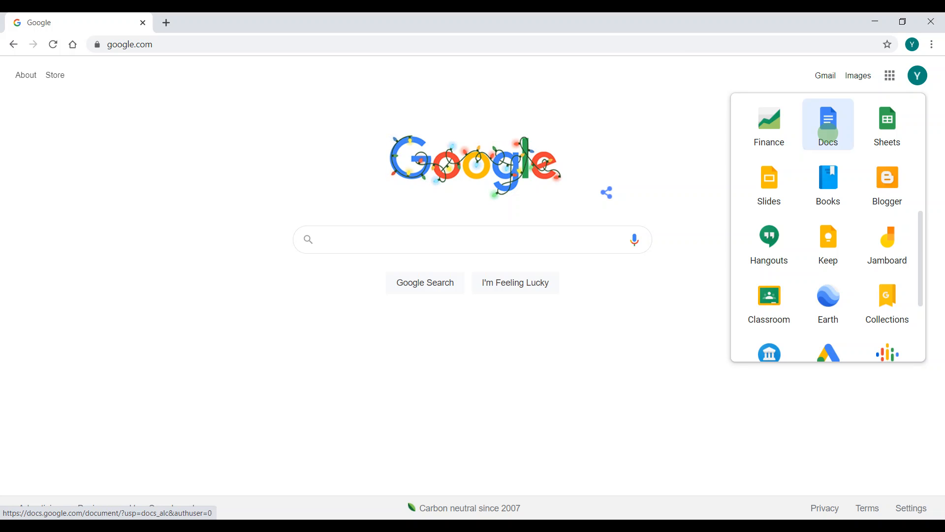
{"action": "left_click", "coordinate": [829, 124]}
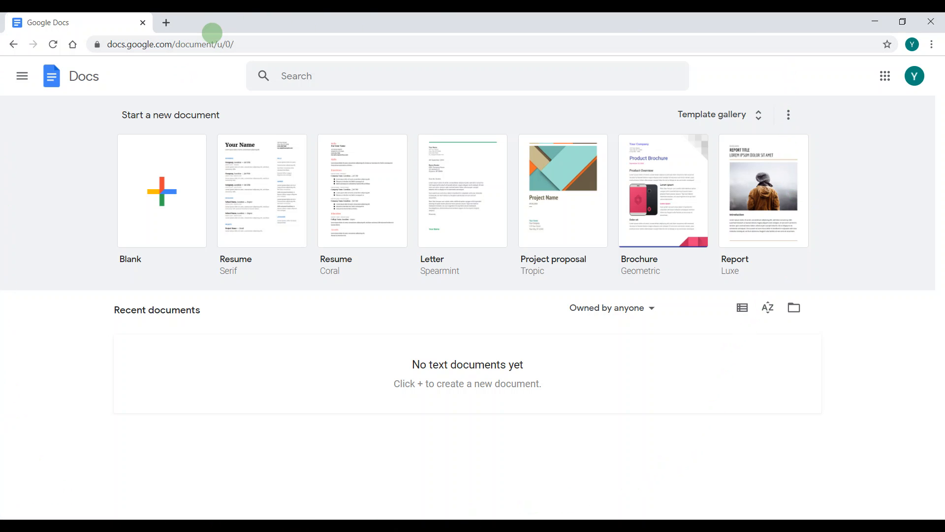
{"action": "mouse_move", "coordinate": [167, 146]}
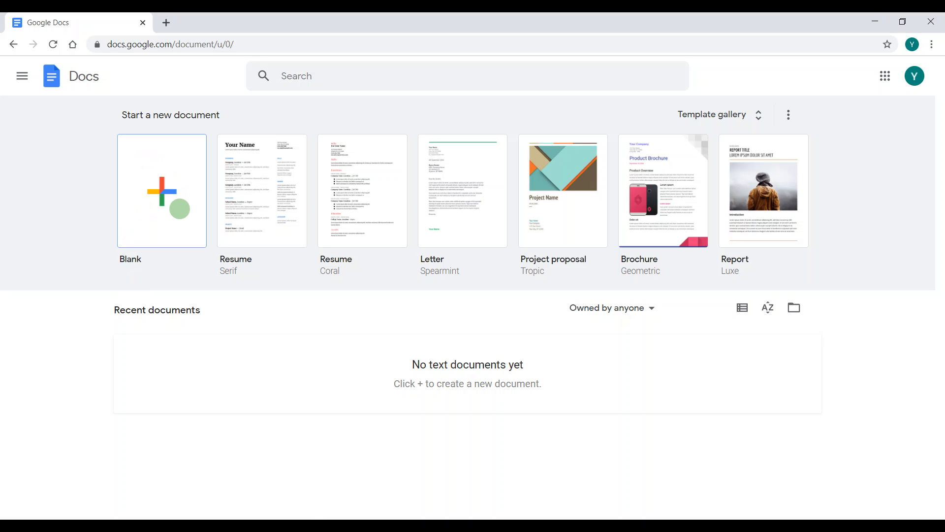
Create a new blank document from the Docs start page.
{"action": "left_click", "coordinate": [162, 190]}
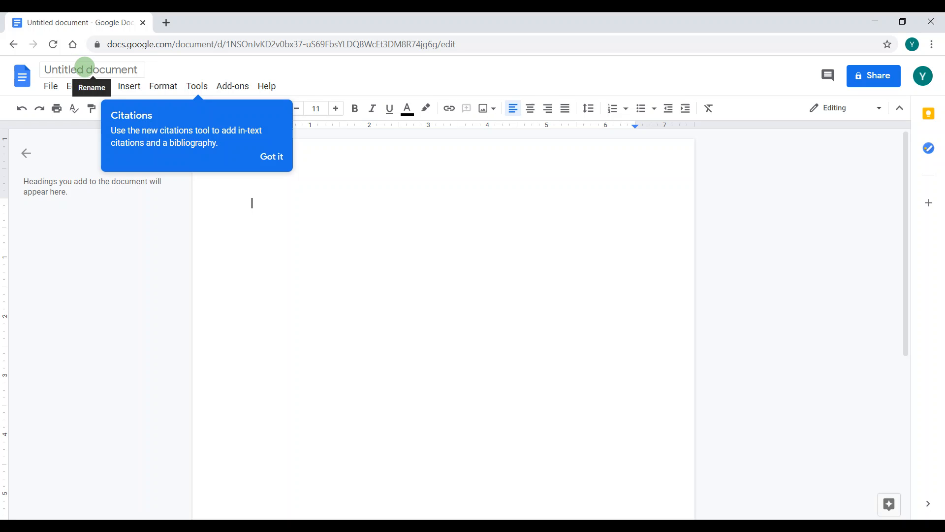
Rename the untitled document to 'My story!' and return to the page.
{"action": "left_click", "coordinate": [92, 69]}
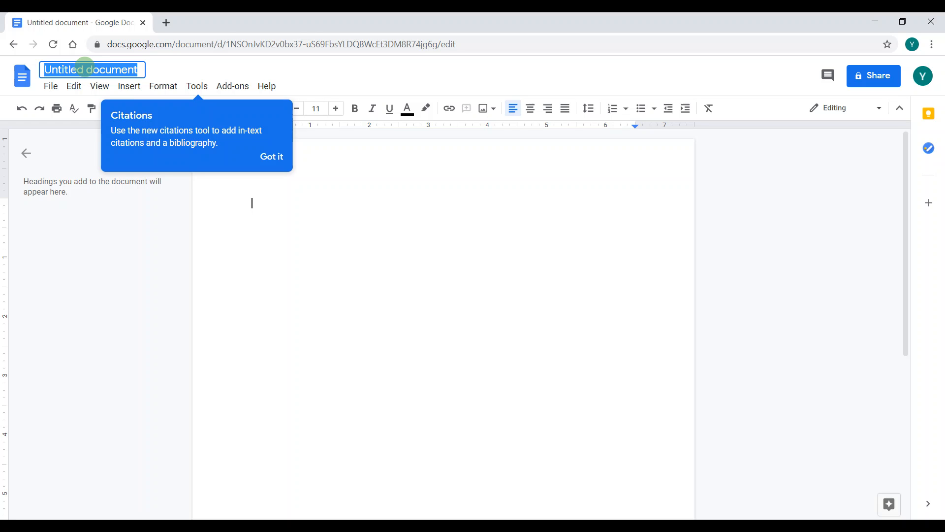
{"action": "type", "text": "My story!"}
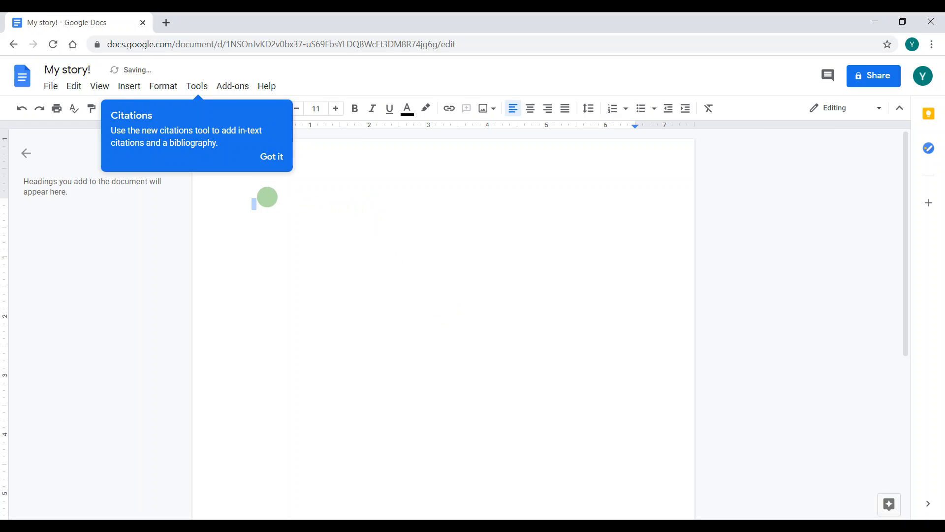
{"action": "left_click", "coordinate": [271, 156]}
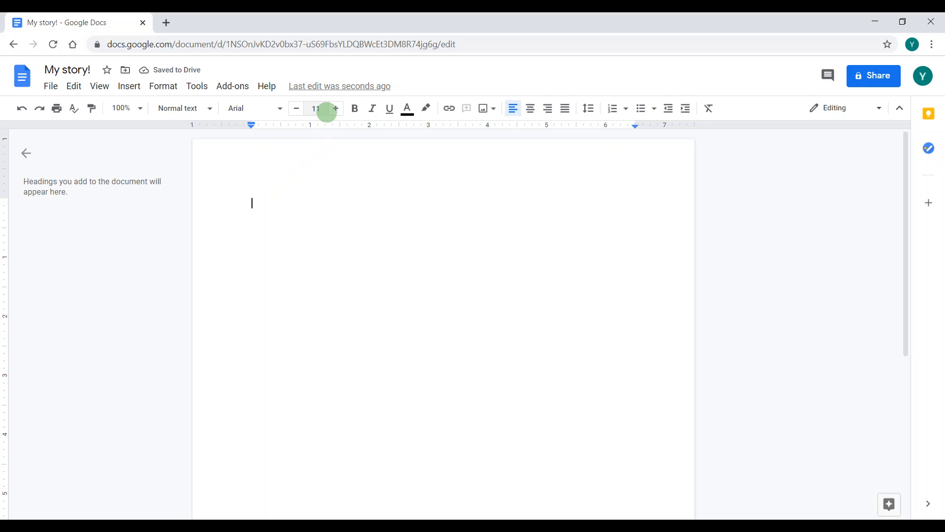
{"action": "mouse_move", "coordinate": [334, 108]}
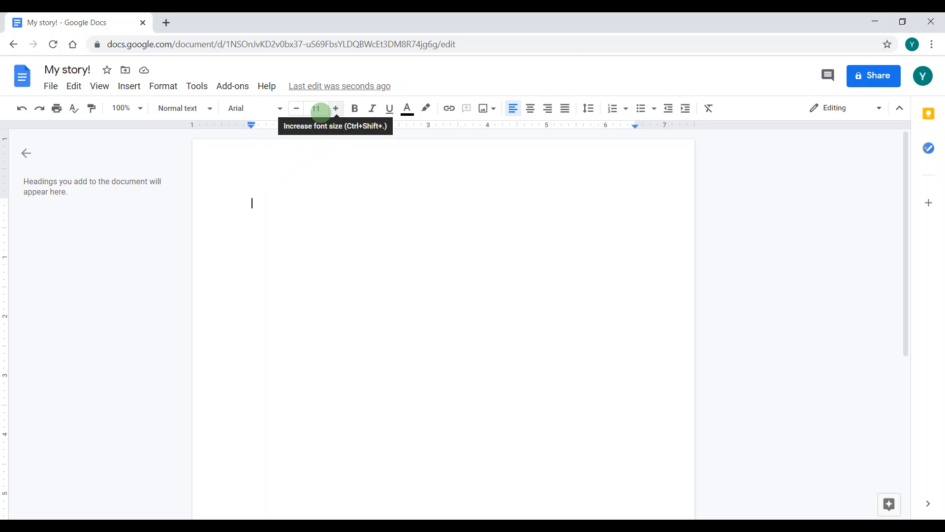
{"action": "mouse_move", "coordinate": [282, 69]}
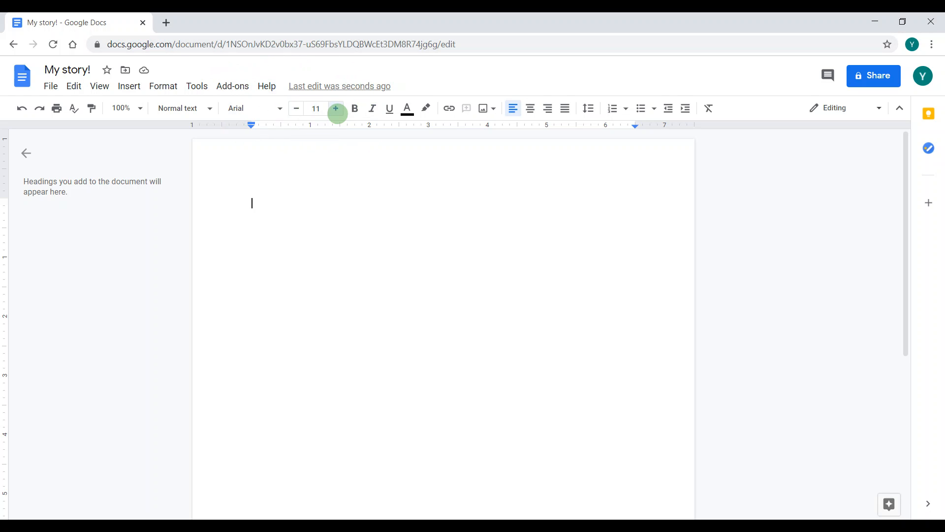
Adjust the font size with the +/− buttons, try 56, and settle on size 17.
{"action": "left_click", "coordinate": [335, 108]}
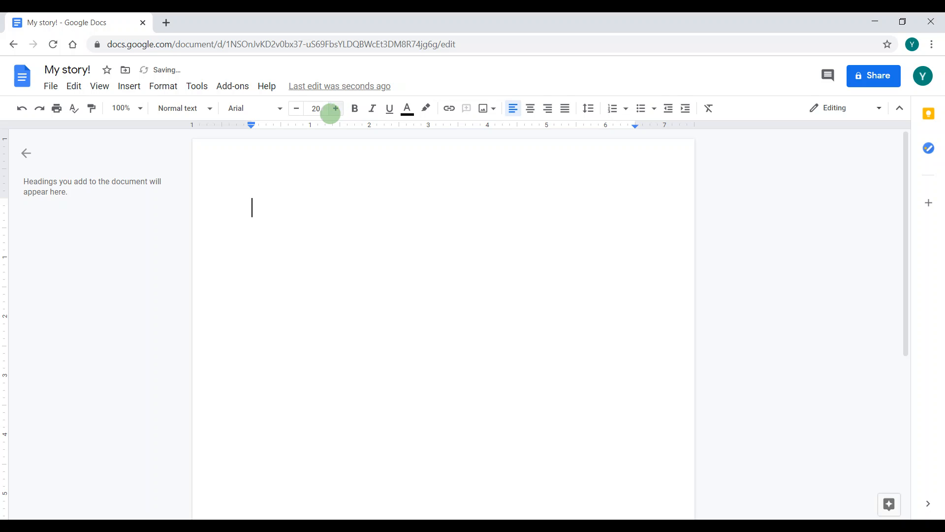
{"action": "left_click", "coordinate": [296, 109]}
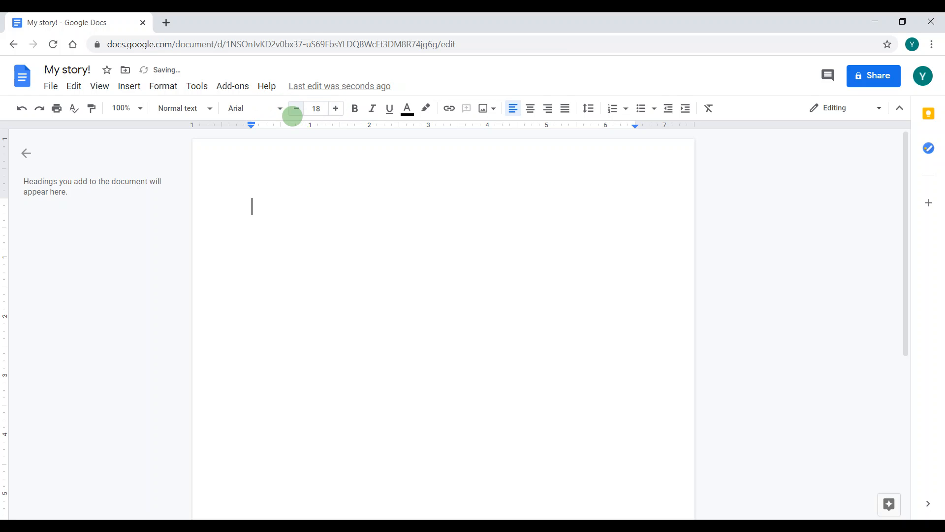
{"action": "left_click", "coordinate": [296, 108]}
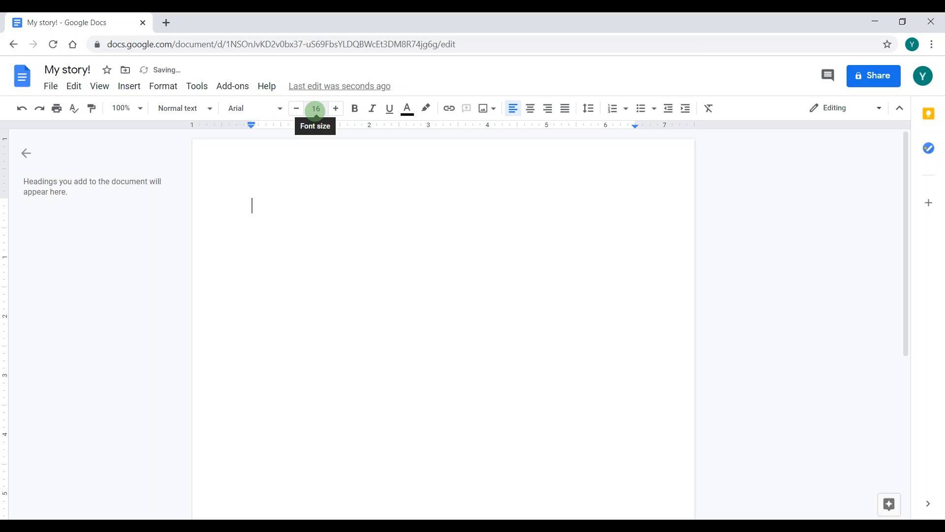
{"action": "left_click", "coordinate": [315, 109]}
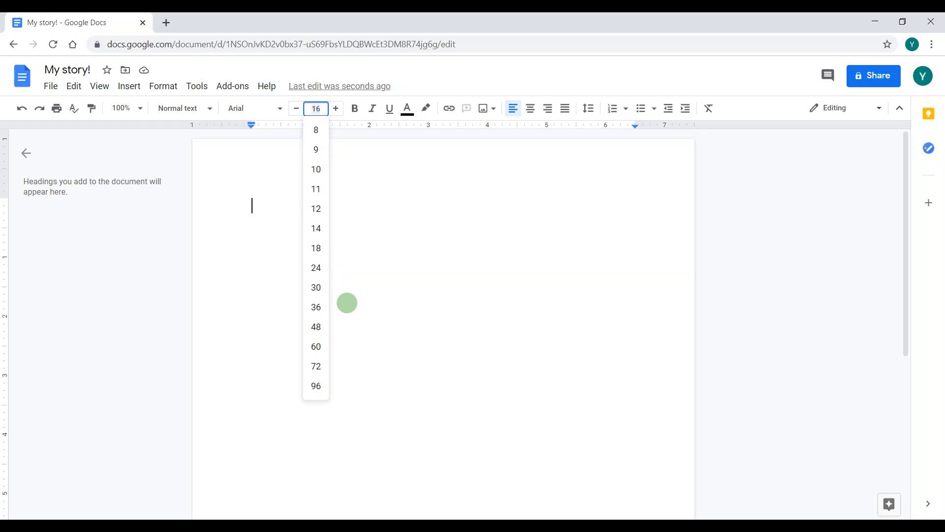
{"action": "type", "text": "56"}
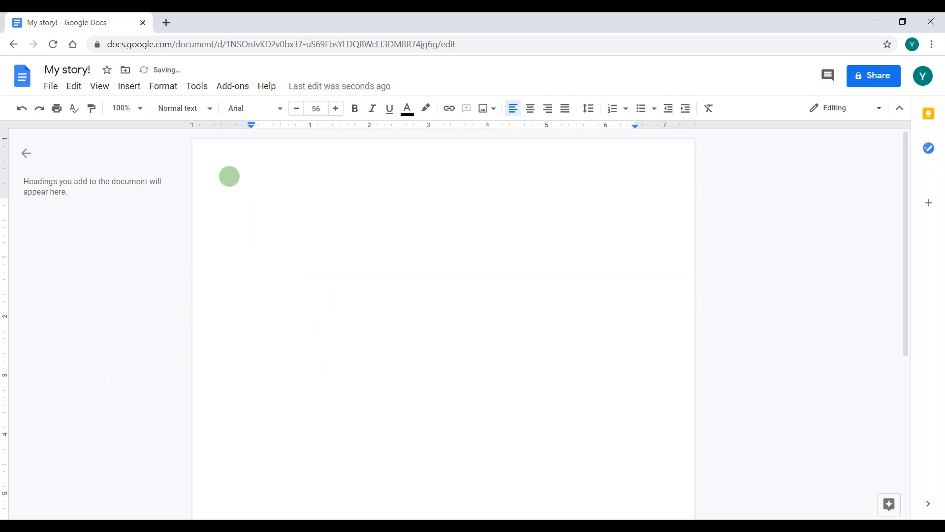
{"action": "left_click", "coordinate": [315, 108]}
{"action": "type", "text": "17"}
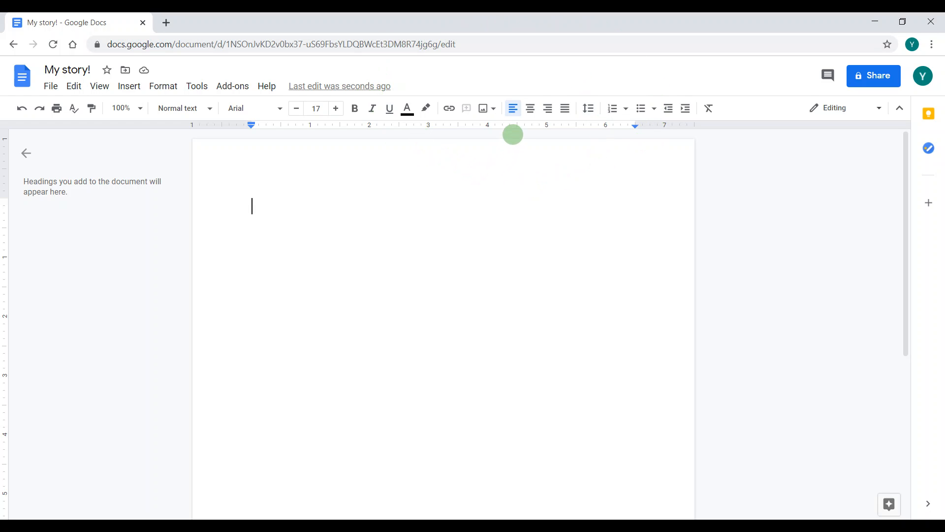
{"action": "mouse_move", "coordinate": [512, 108]}
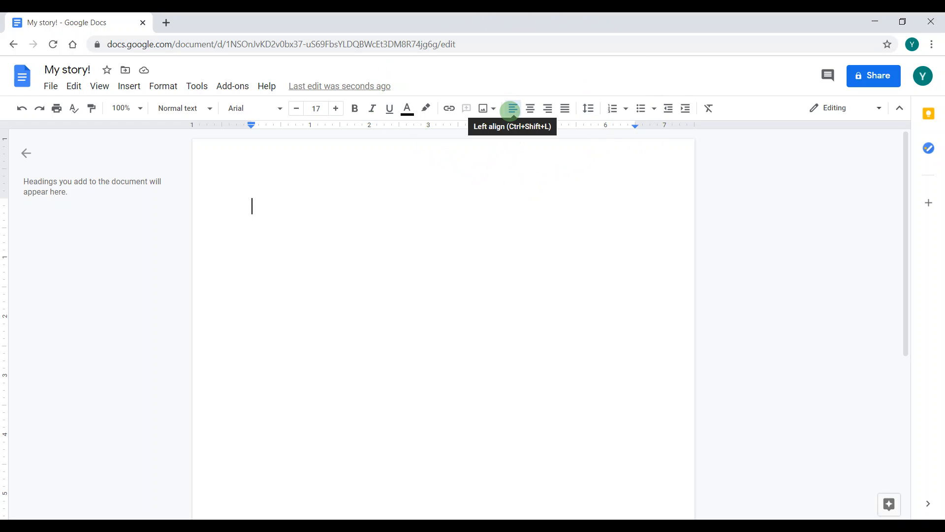
{"action": "mouse_move", "coordinate": [530, 108]}
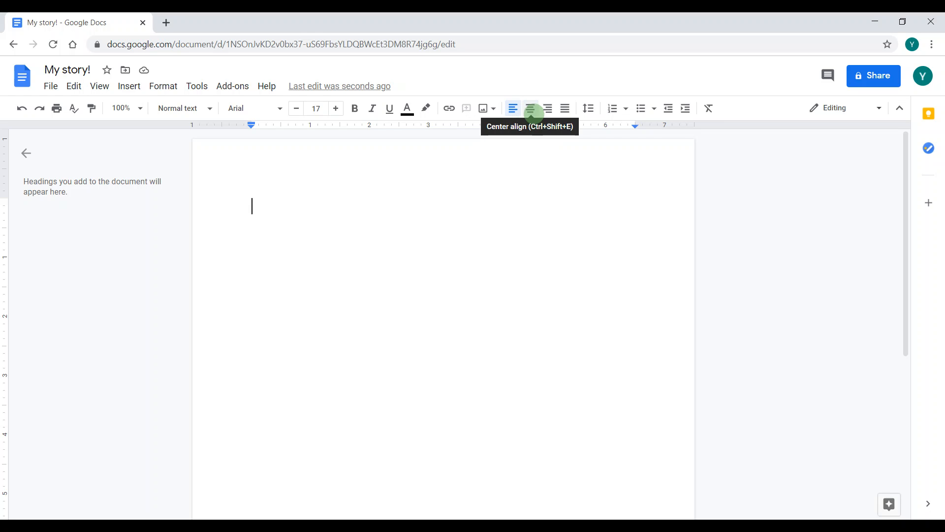
{"action": "mouse_move", "coordinate": [513, 109]}
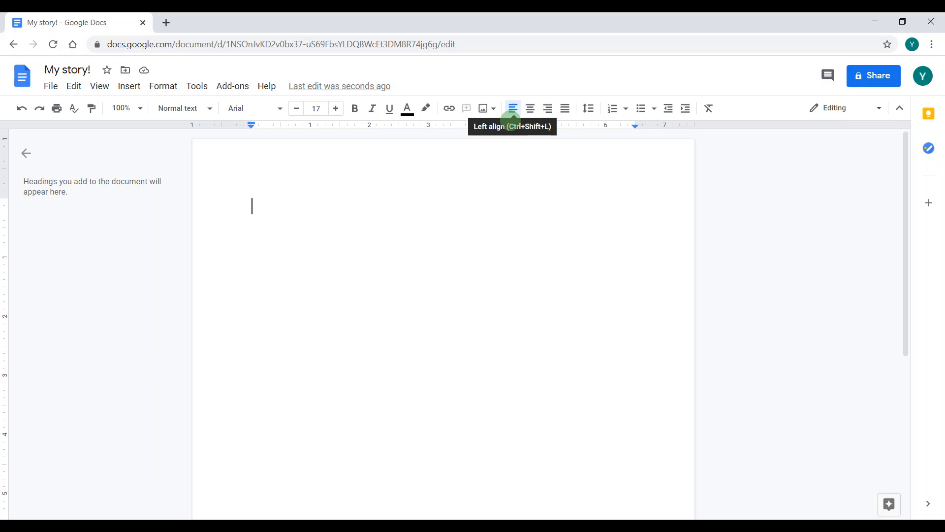
{"action": "mouse_move", "coordinate": [530, 108]}
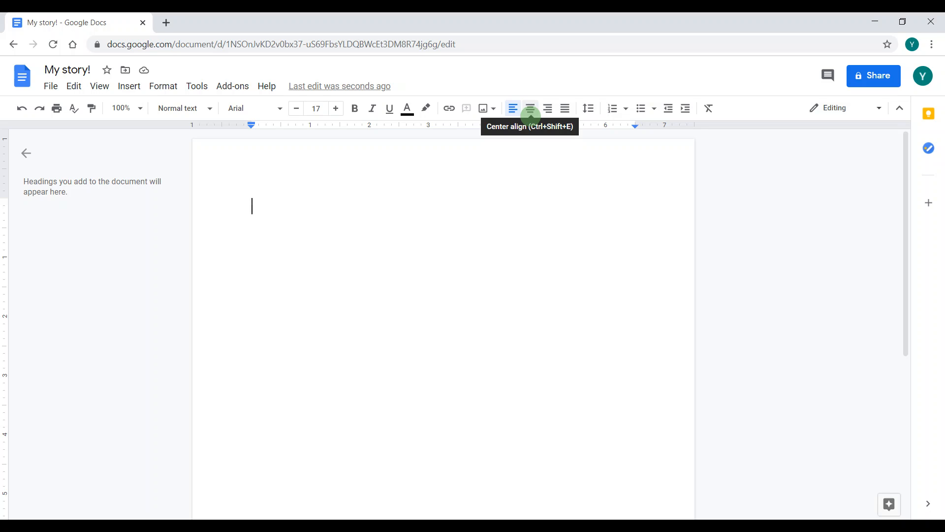
Try right and justify alignment on the first line, then leave it centred.
{"action": "left_click", "coordinate": [530, 108]}
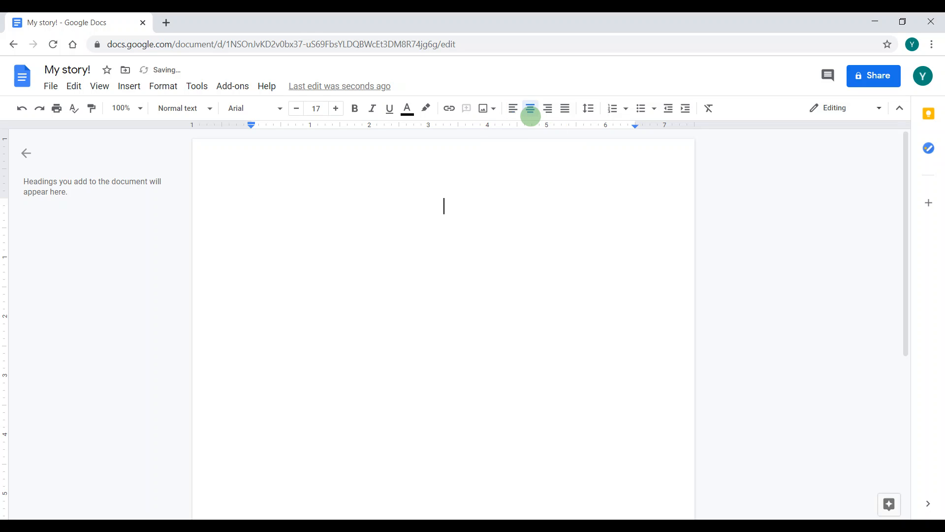
{"action": "left_click", "coordinate": [530, 108]}
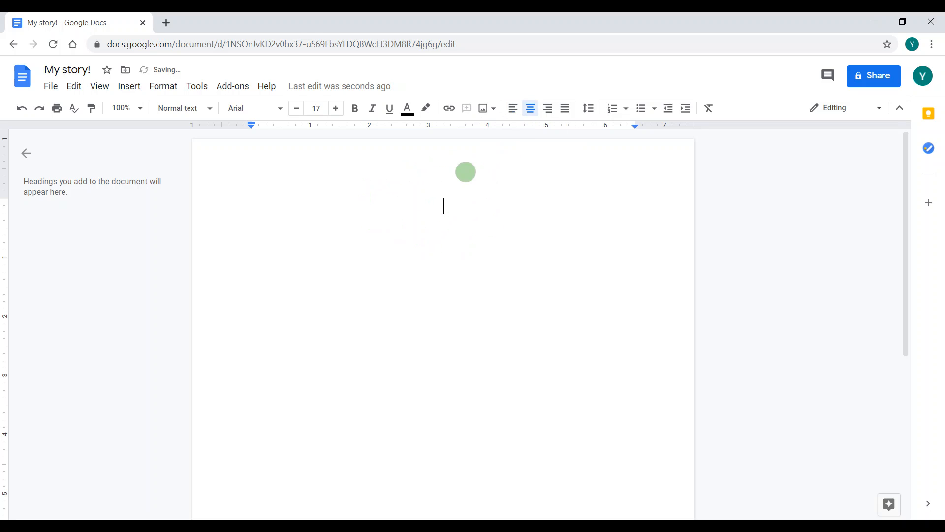
{"action": "left_click", "coordinate": [547, 109]}
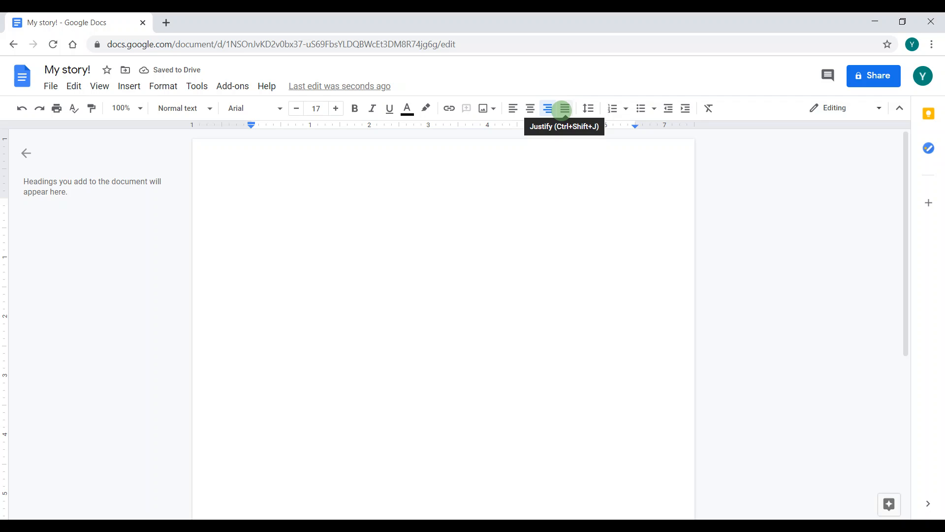
{"action": "left_click", "coordinate": [564, 108]}
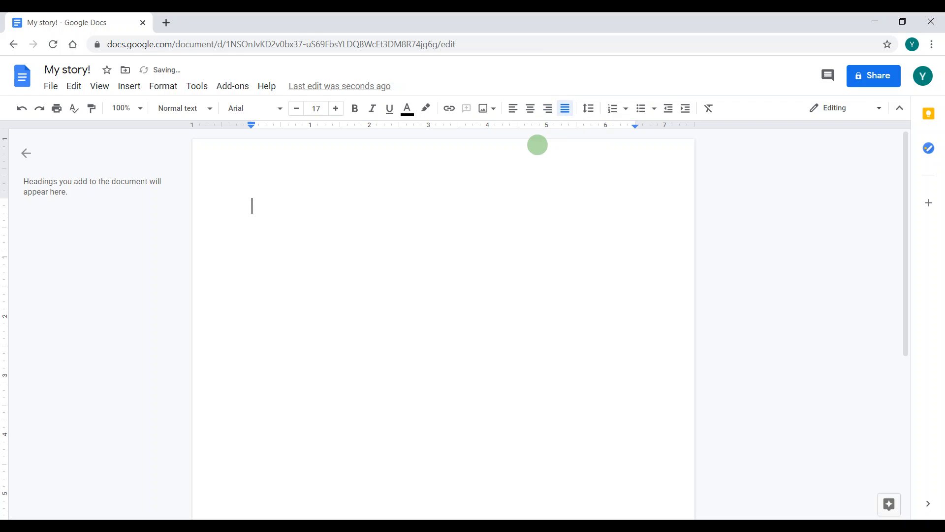
{"action": "mouse_move", "coordinate": [530, 109]}
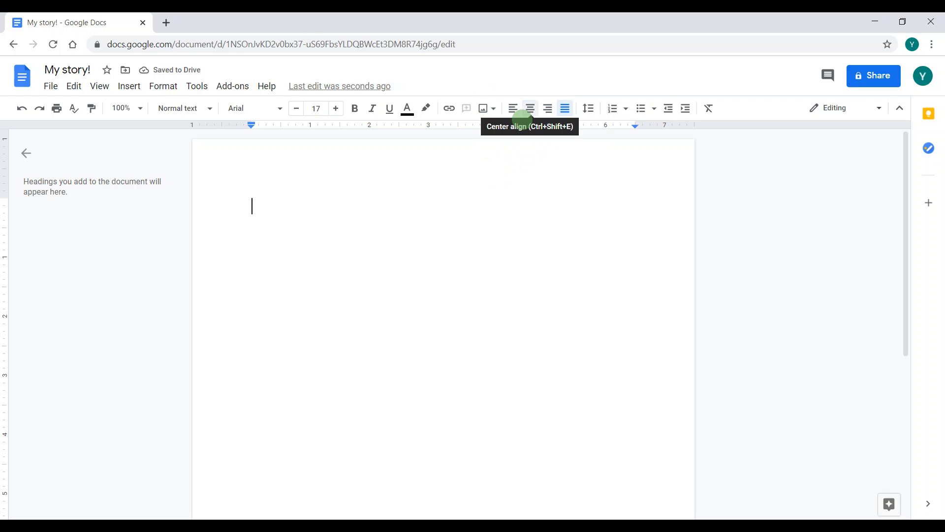
{"action": "left_click", "coordinate": [530, 109]}
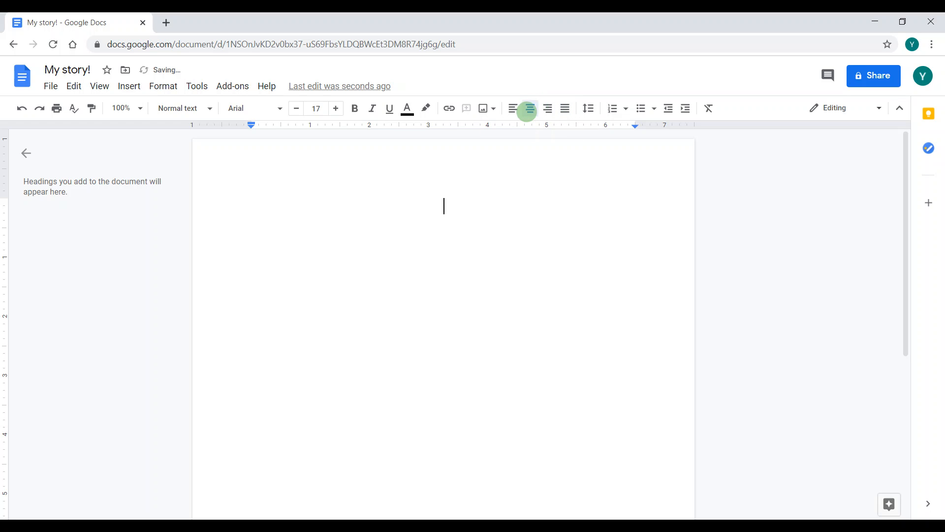
Write the centred heading 'My story' and select it.
{"action": "type", "text": "My s"}
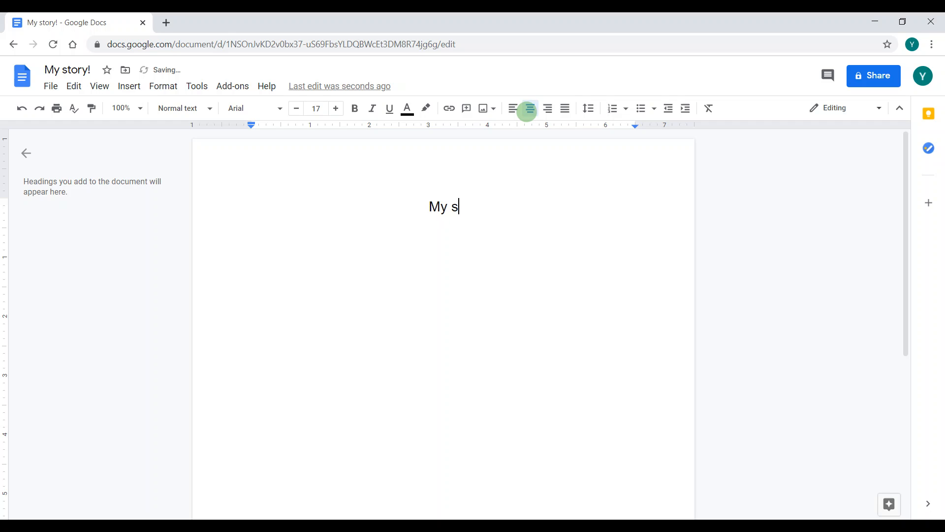
{"action": "type", "text": "tory"}
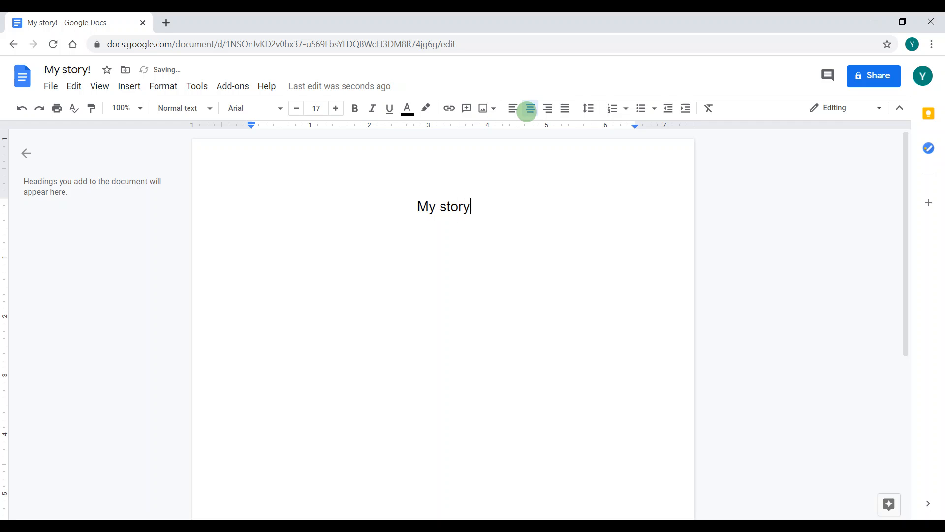
{"action": "left_click", "coordinate": [530, 108]}
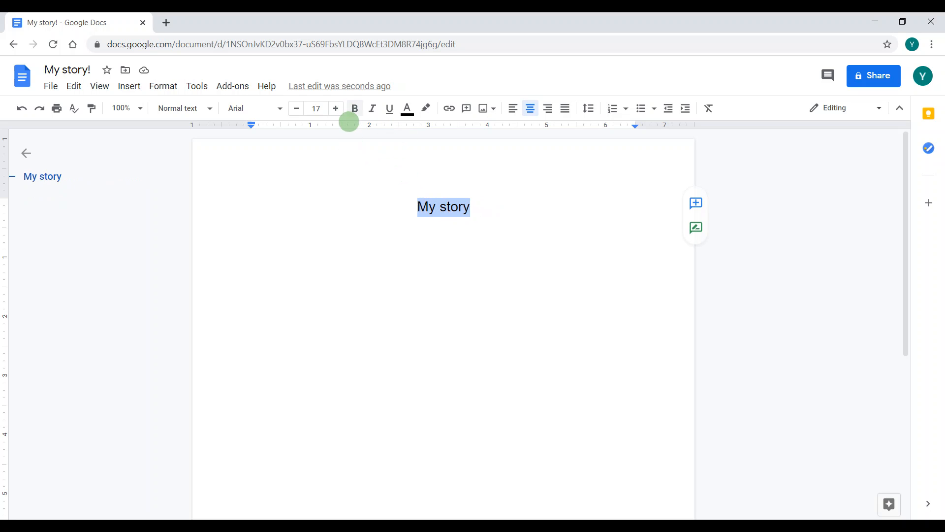
{"action": "mouse_move", "coordinate": [354, 108]}
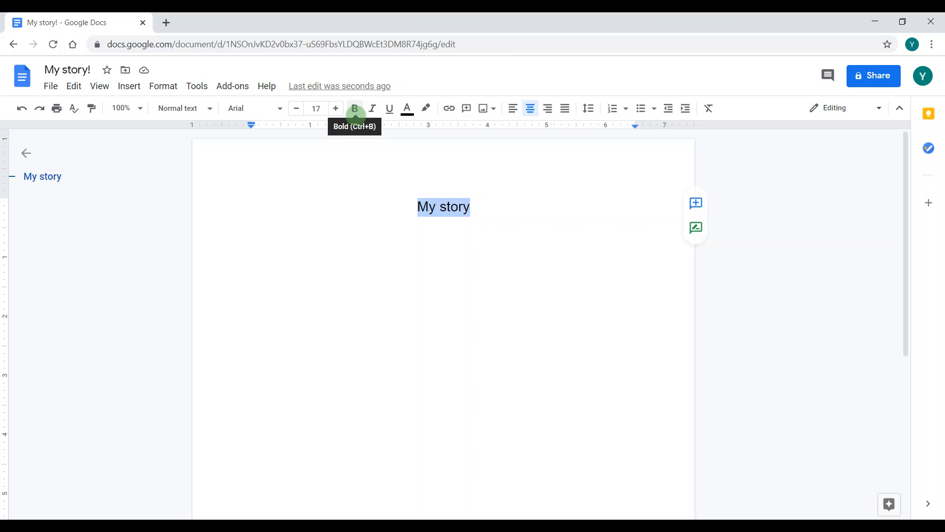
Make the 'My story' heading bold, italic and underlined.
{"action": "left_click", "coordinate": [354, 109]}
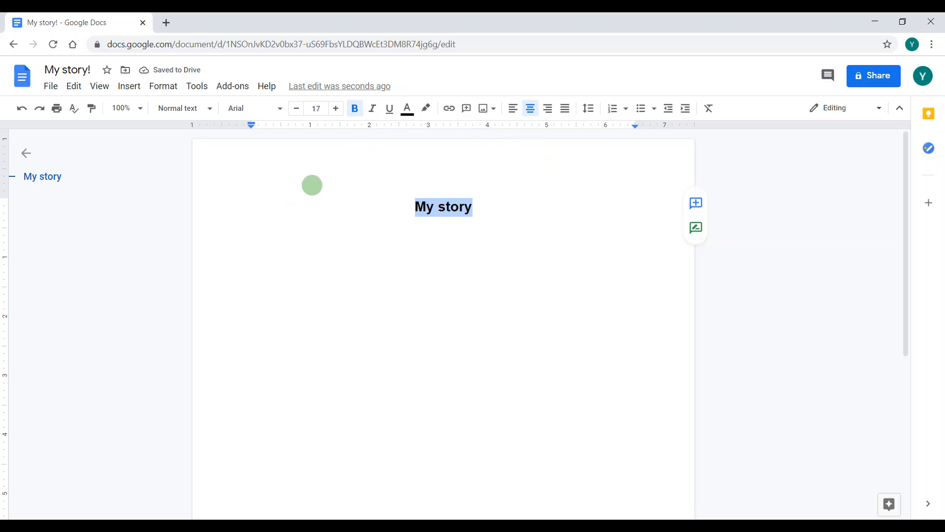
{"action": "mouse_move", "coordinate": [372, 109]}
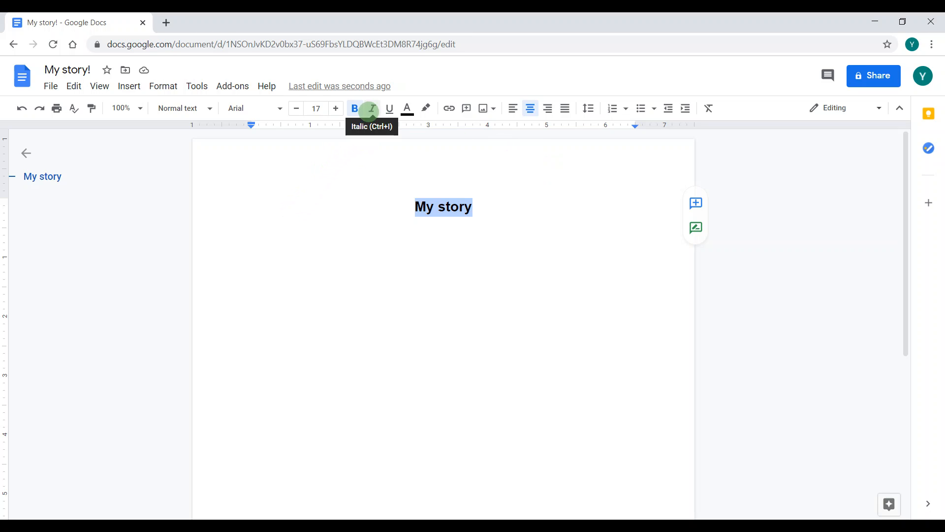
{"action": "left_click", "coordinate": [372, 108]}
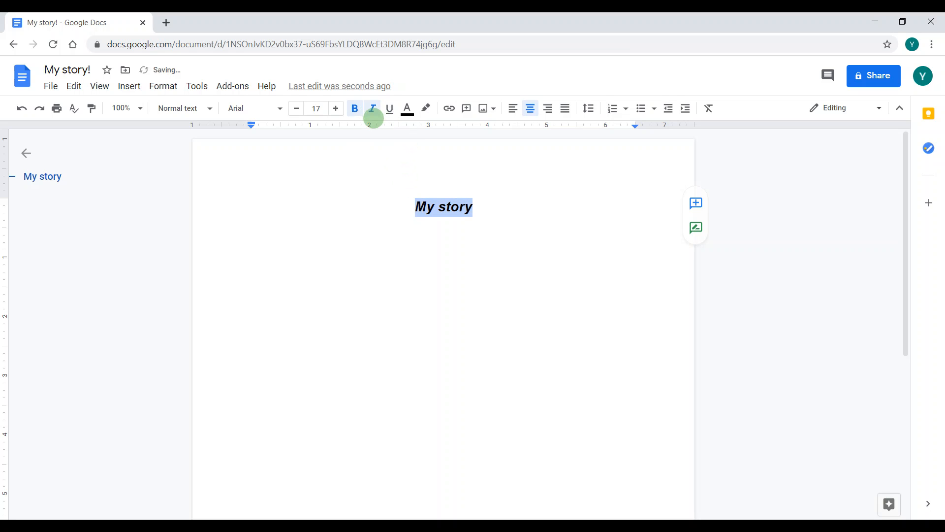
{"action": "mouse_move", "coordinate": [390, 108]}
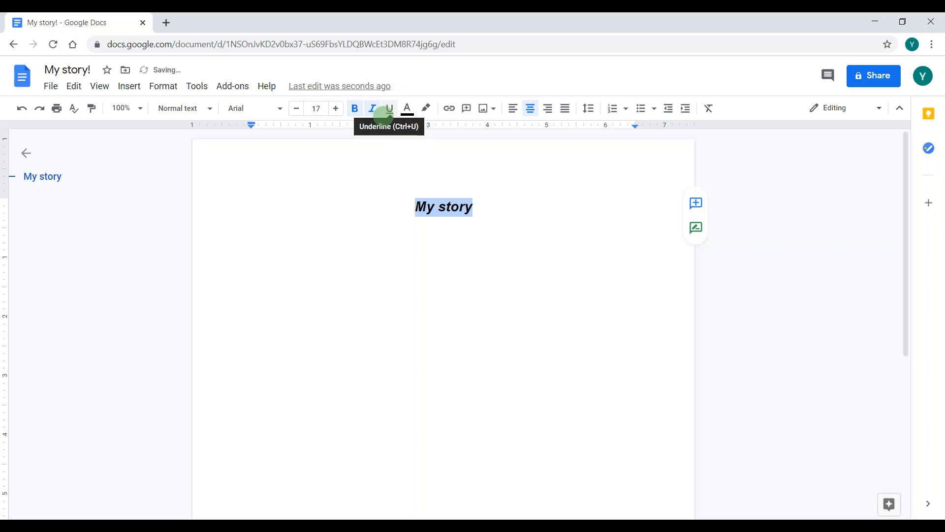
{"action": "left_click", "coordinate": [390, 108]}
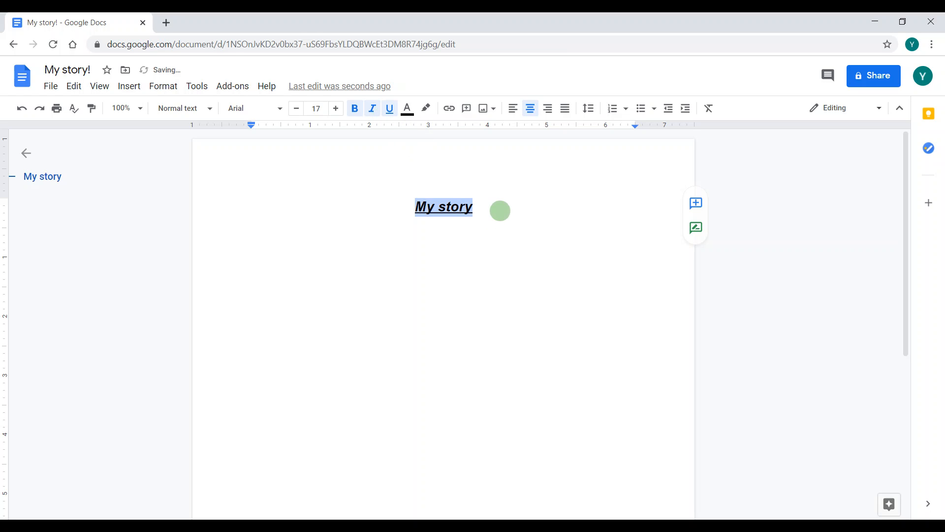
{"action": "left_click", "coordinate": [390, 108]}
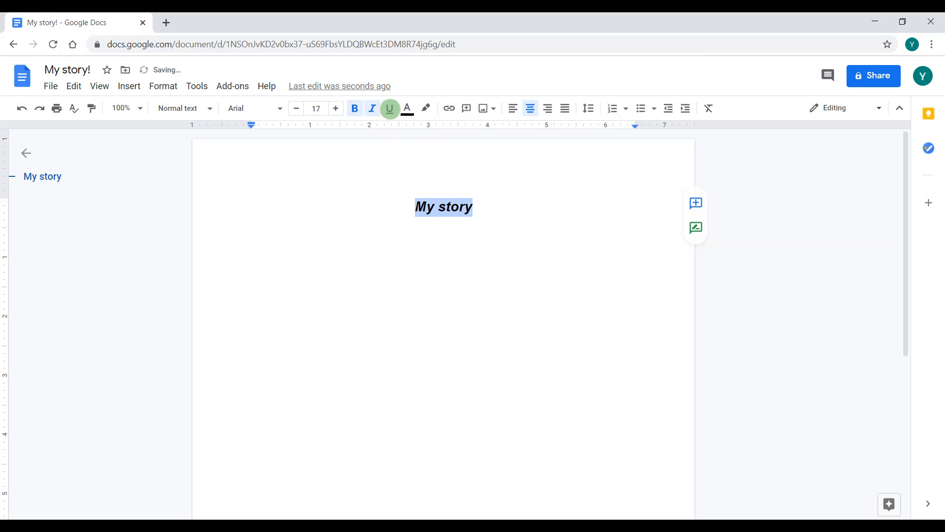
{"action": "left_click", "coordinate": [390, 108]}
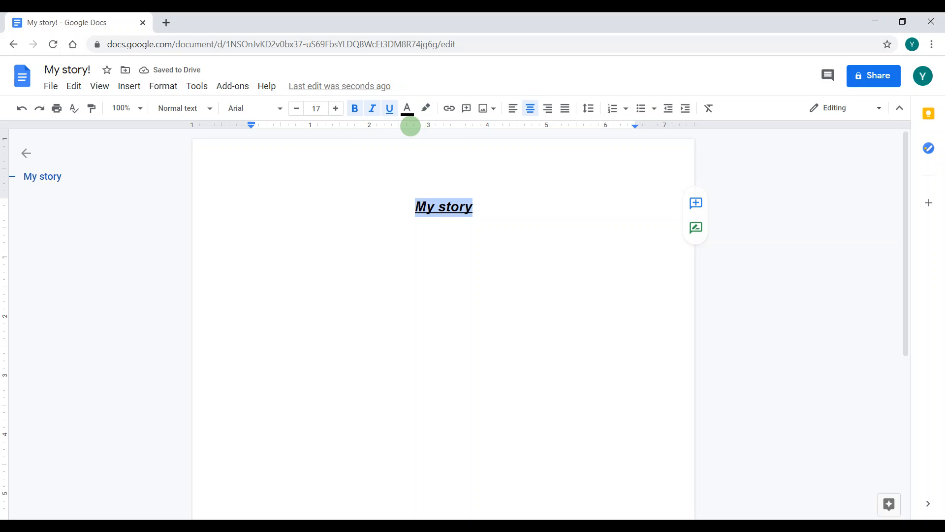
{"action": "mouse_move", "coordinate": [407, 109]}
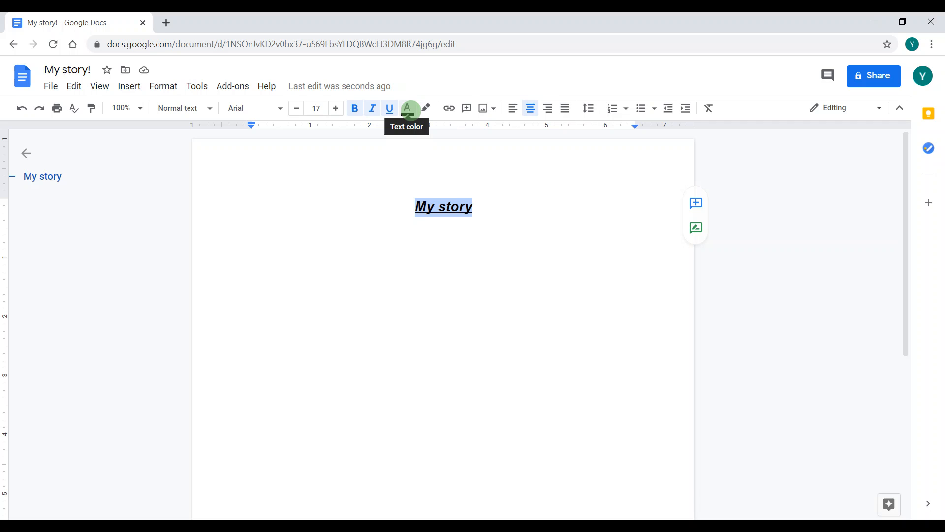
Try blue and magenta text colours on the heading, then restore black text.
{"action": "left_click", "coordinate": [408, 108]}
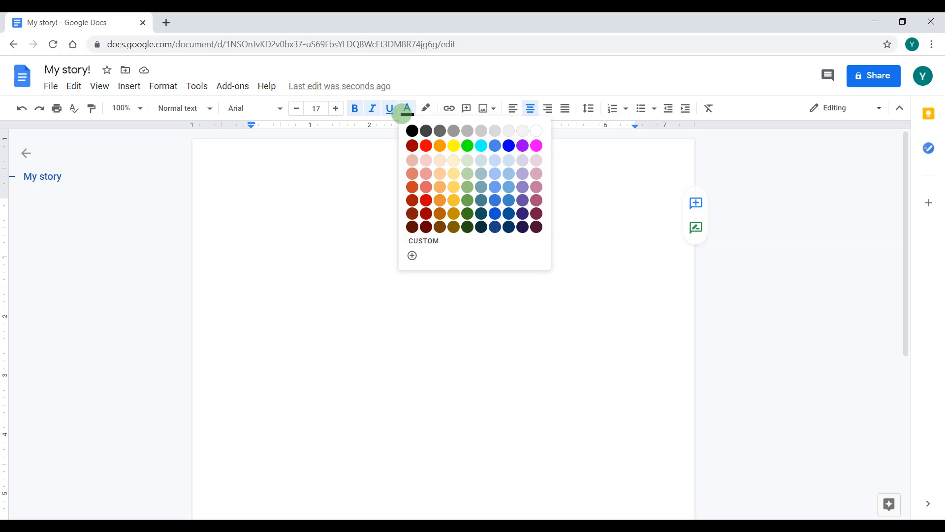
{"action": "left_click", "coordinate": [495, 146]}
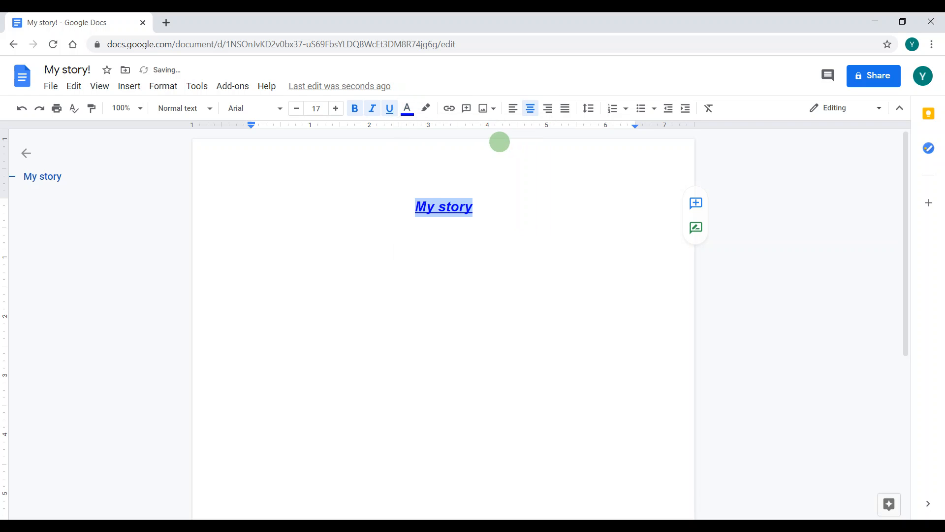
{"action": "left_click", "coordinate": [408, 108]}
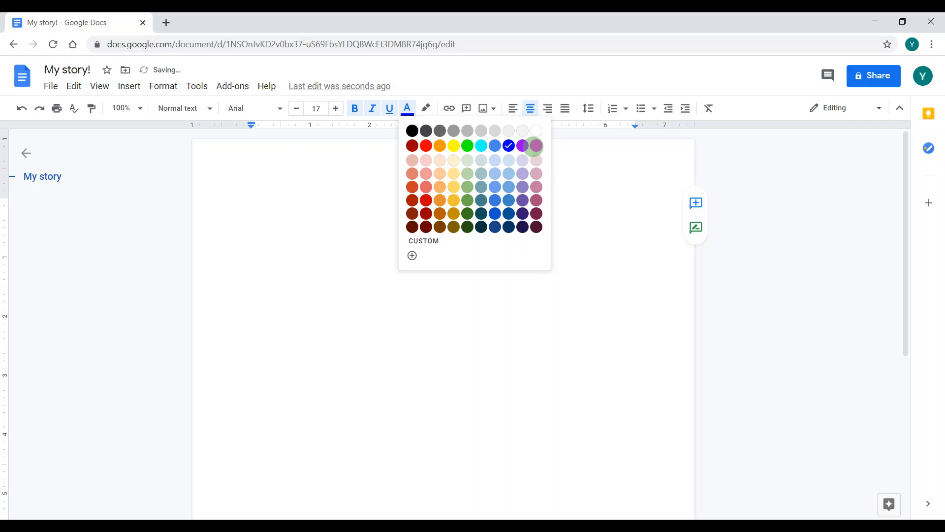
{"action": "left_click", "coordinate": [536, 146]}
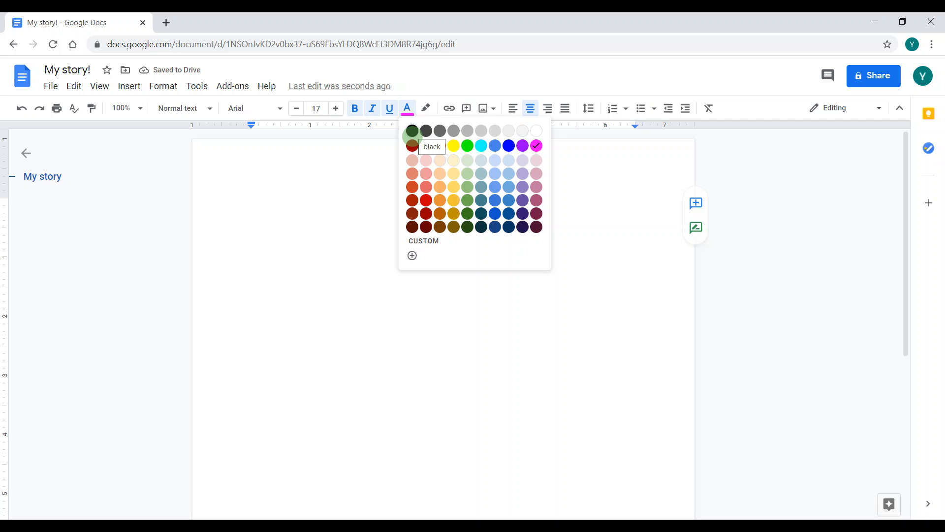
{"action": "left_click", "coordinate": [412, 130]}
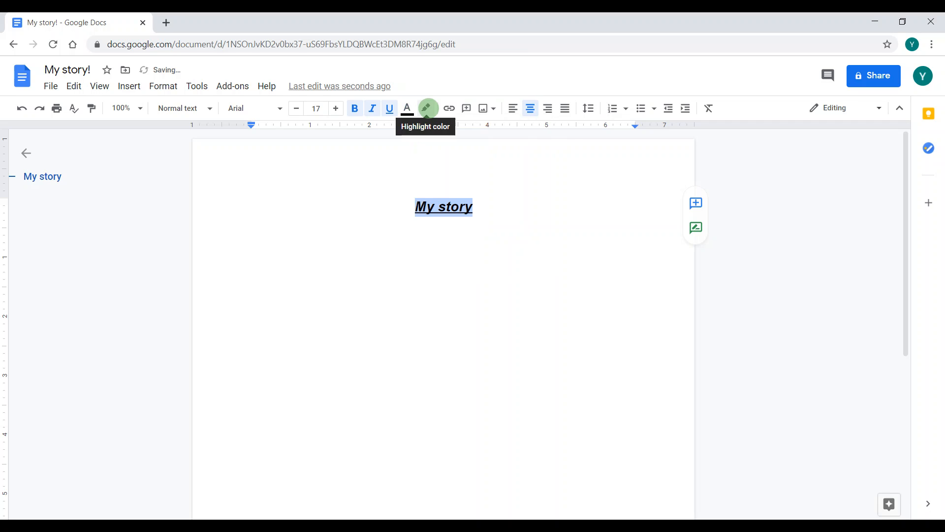
Highlight the heading in purple, then change the highlight to yellow.
{"action": "left_click", "coordinate": [427, 108]}
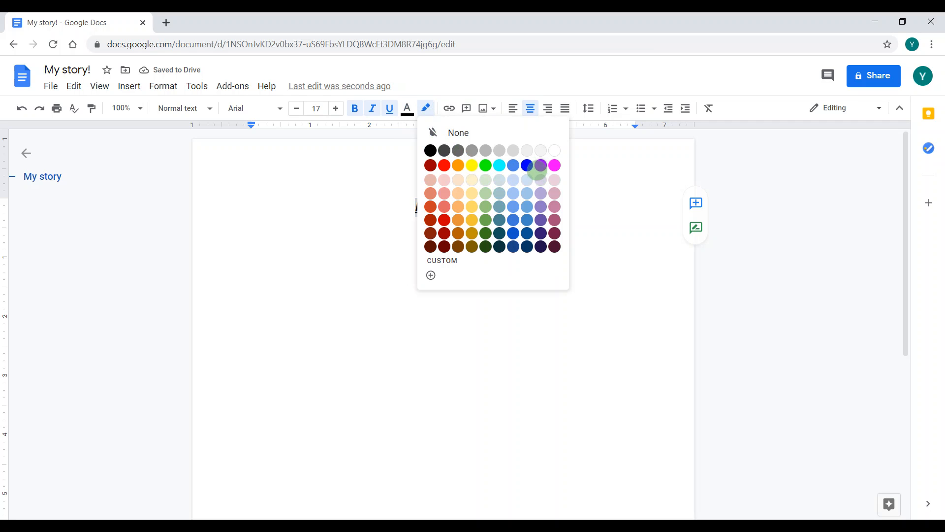
{"action": "left_click", "coordinate": [539, 164]}
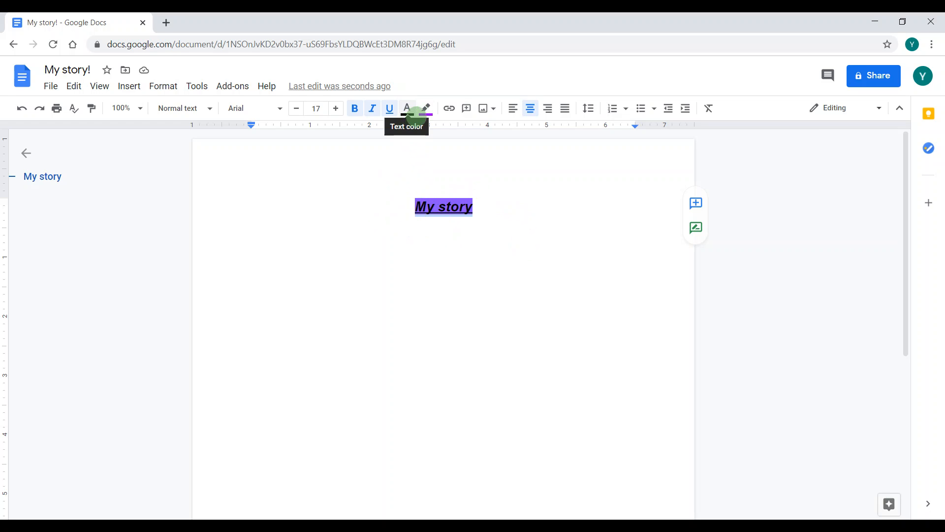
{"action": "left_click", "coordinate": [426, 108]}
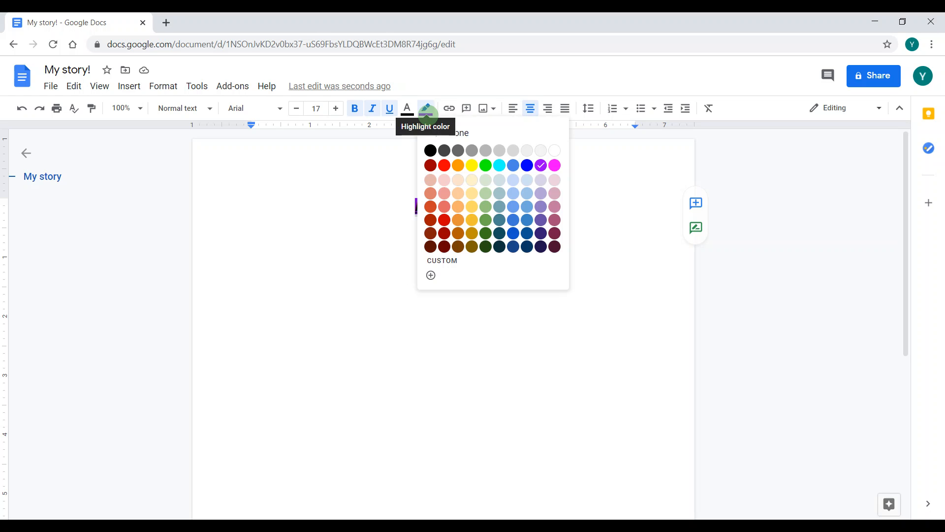
{"action": "left_click", "coordinate": [472, 164]}
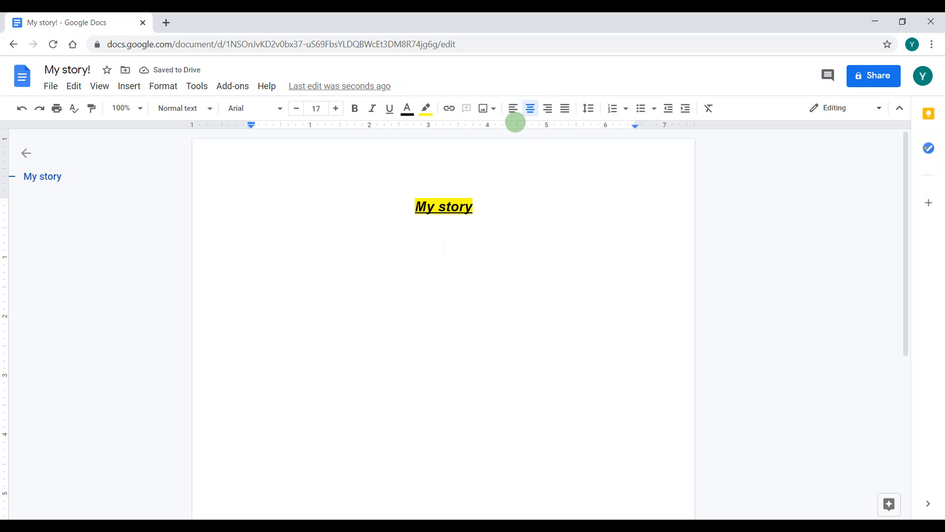
Write 'Today' on a new line and select it to remove its yellow highlight.
{"action": "left_click", "coordinate": [513, 109]}
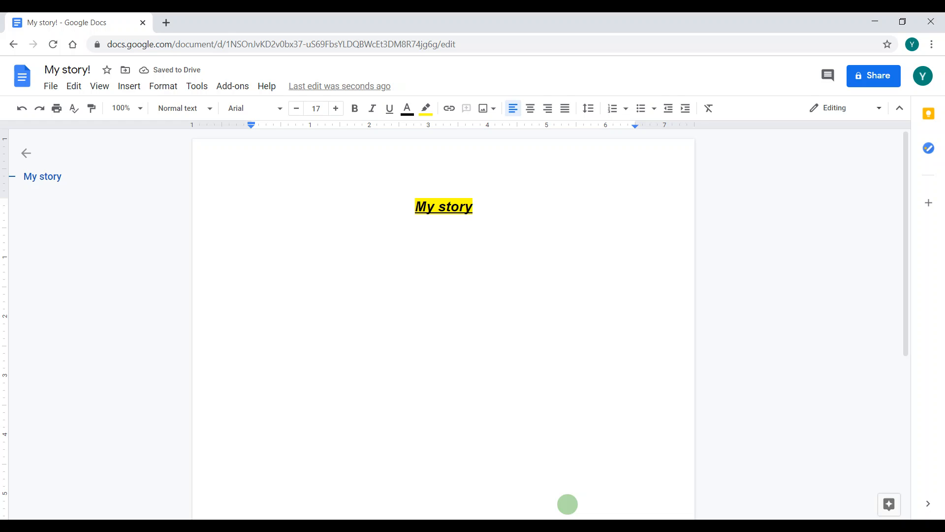
{"action": "type", "text": "T"}
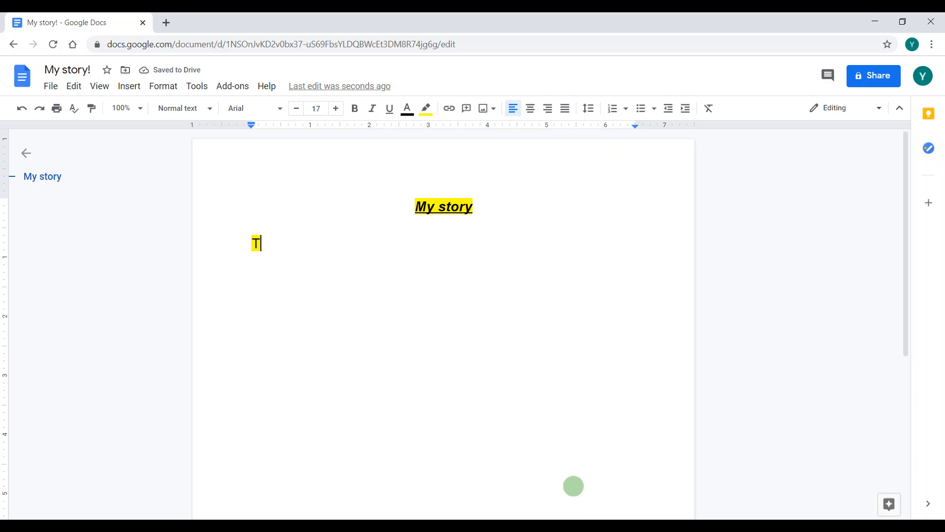
{"action": "type", "text": "oday"}
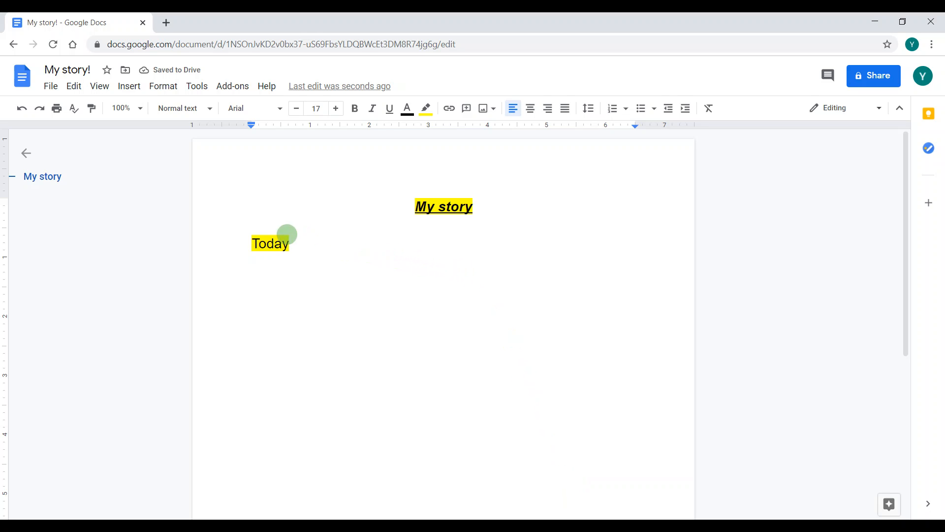
{"action": "mouse_move", "coordinate": [425, 108]}
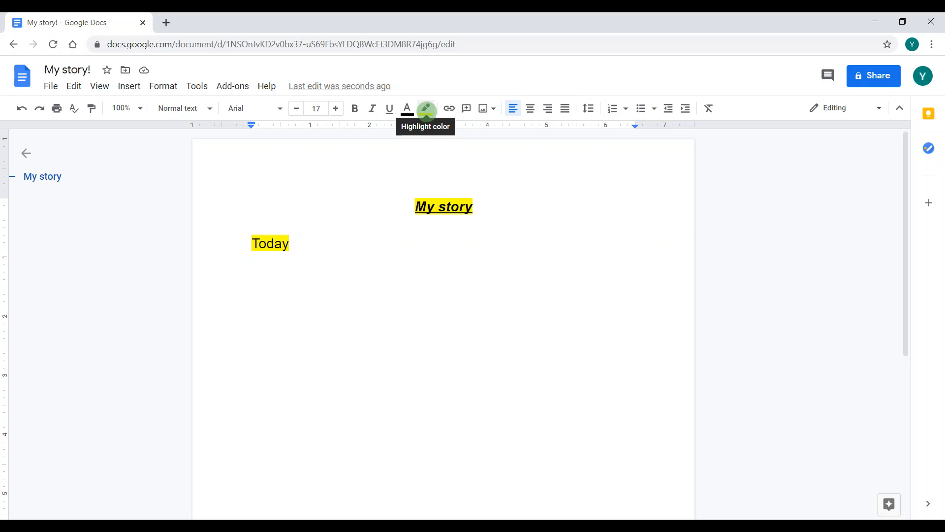
{"action": "left_click", "coordinate": [427, 108]}
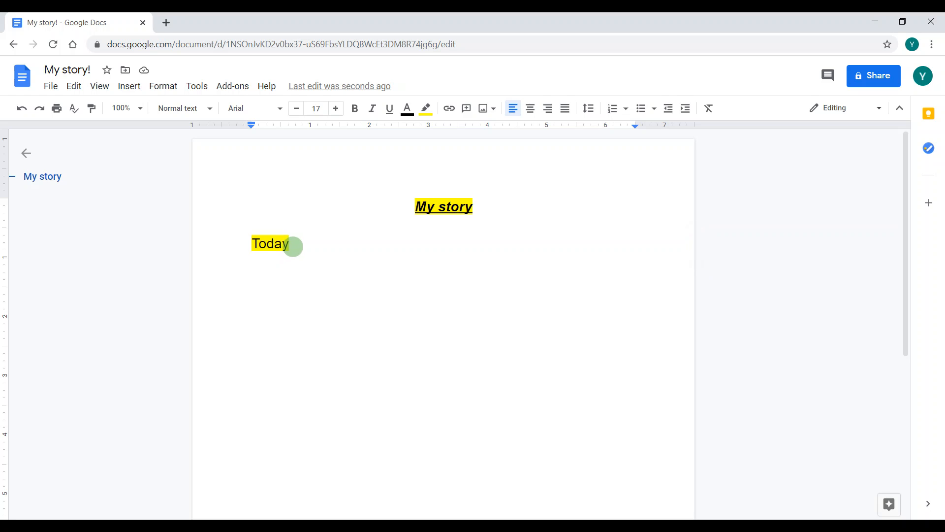
{"action": "double_click", "coordinate": [270, 244]}
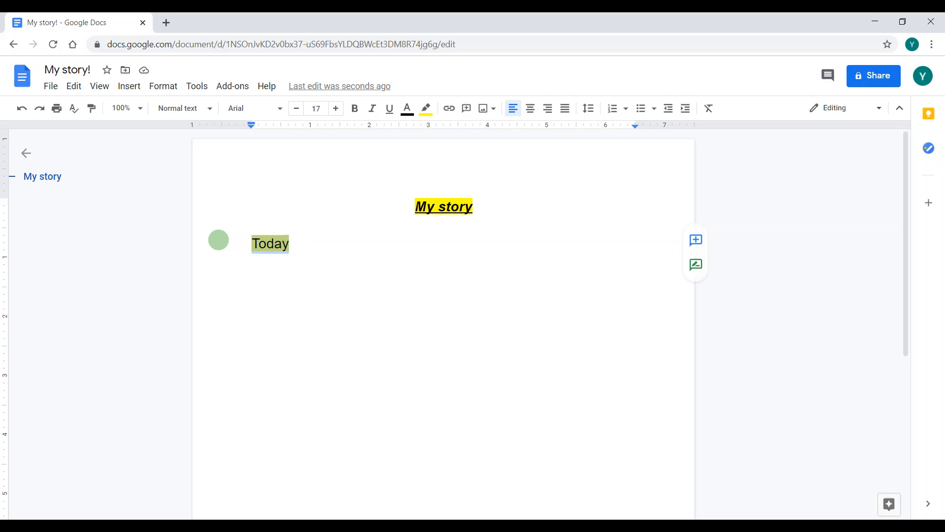
{"action": "left_click", "coordinate": [426, 108]}
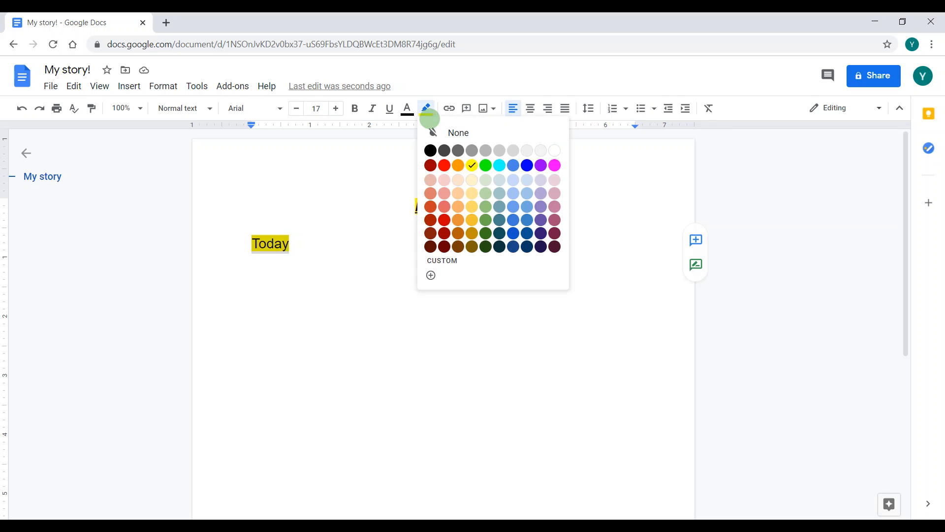
{"action": "mouse_move", "coordinate": [458, 133]}
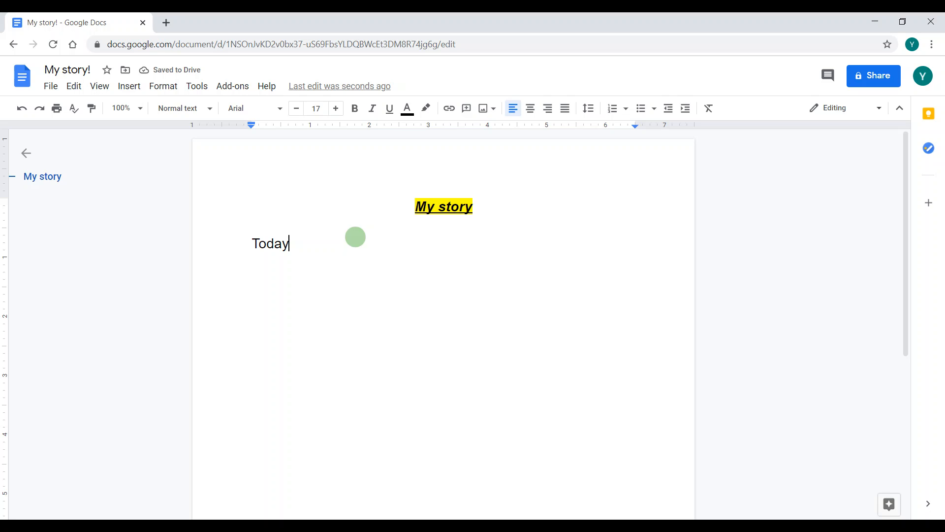
{"action": "mouse_move", "coordinate": [307, 242]}
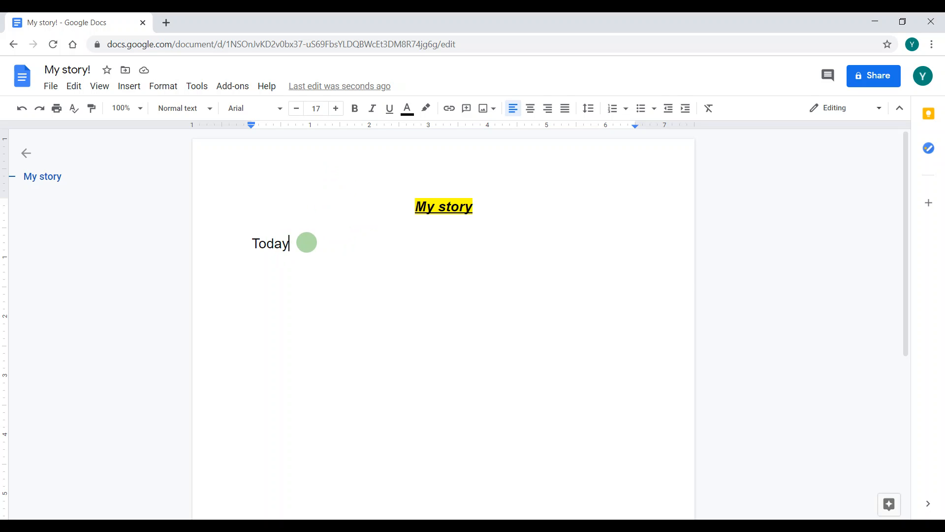
{"action": "double_click", "coordinate": [270, 243]}
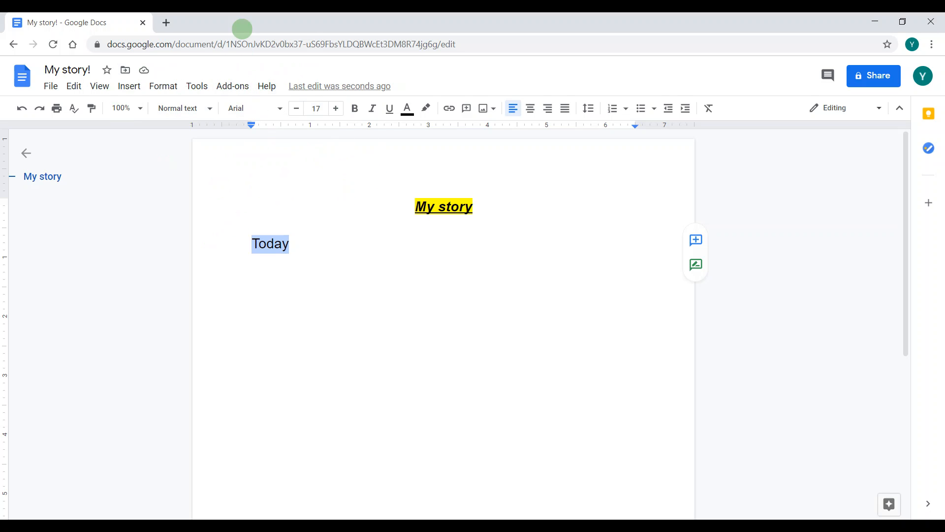
{"action": "mouse_move", "coordinate": [250, 109]}
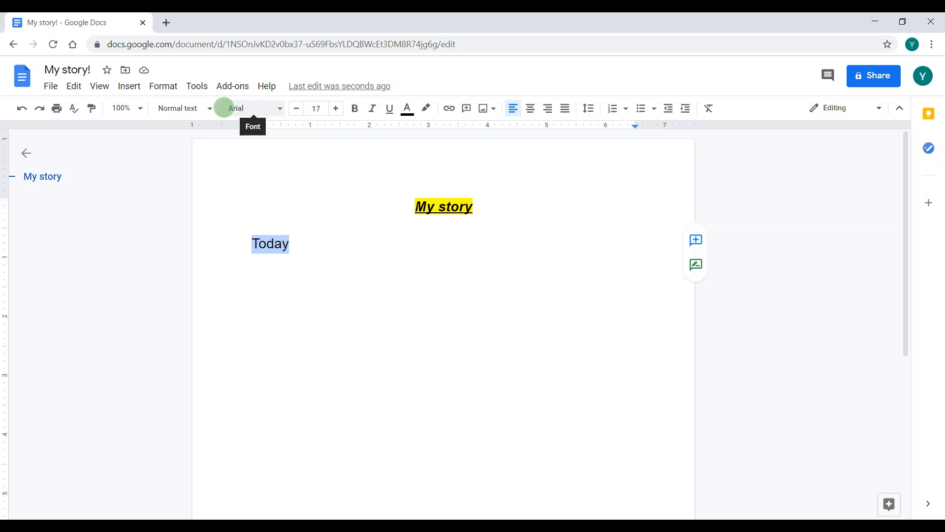
{"action": "left_click", "coordinate": [250, 108]}
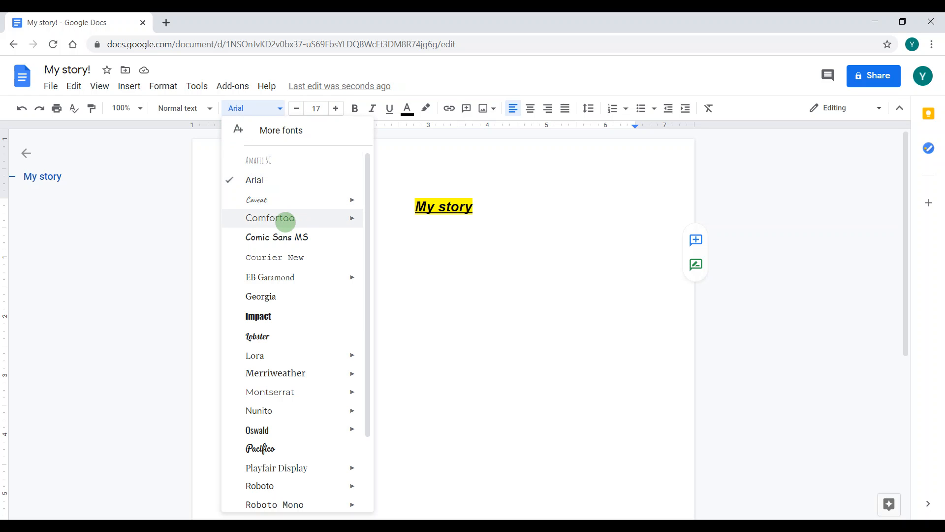
{"action": "scroll", "scroll_direction": "down", "scroll_amount": 3}
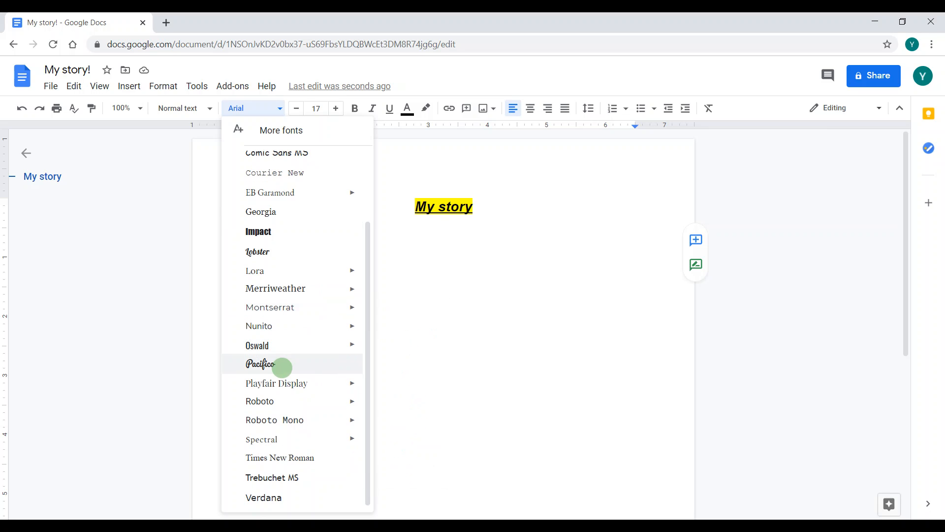
{"action": "left_click", "coordinate": [260, 364]}
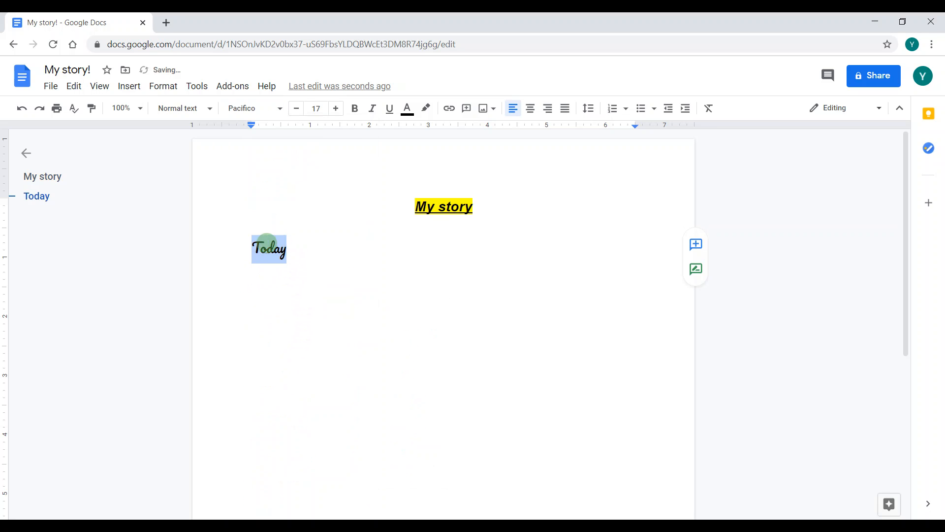
{"action": "left_click", "coordinate": [249, 108]}
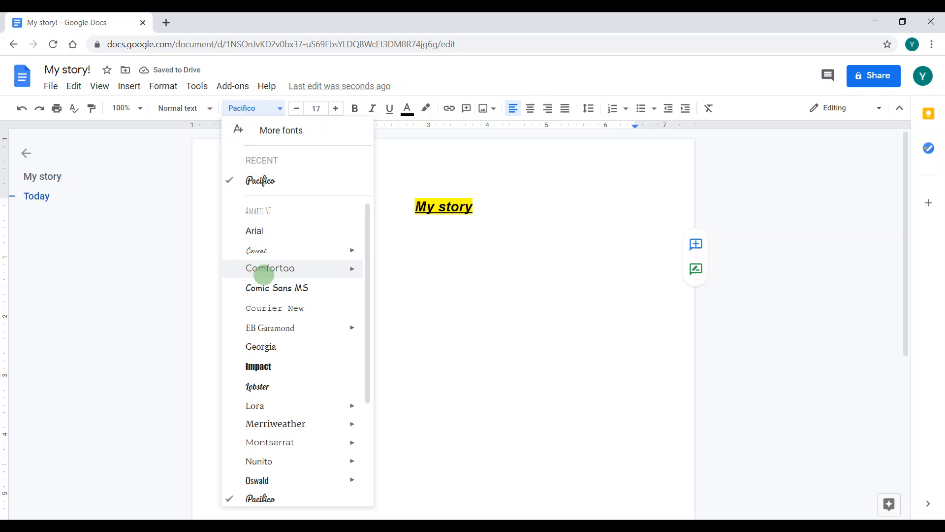
{"action": "left_click", "coordinate": [270, 268]}
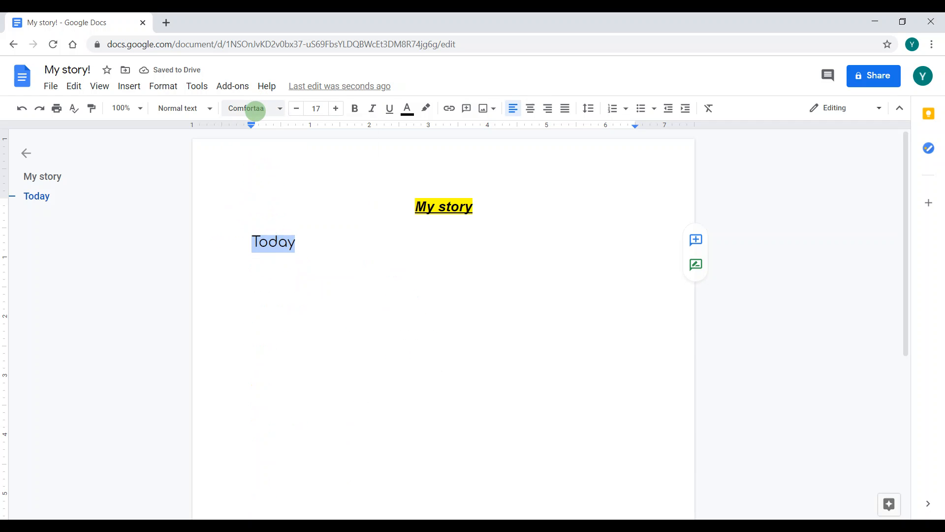
{"action": "left_click", "coordinate": [251, 108]}
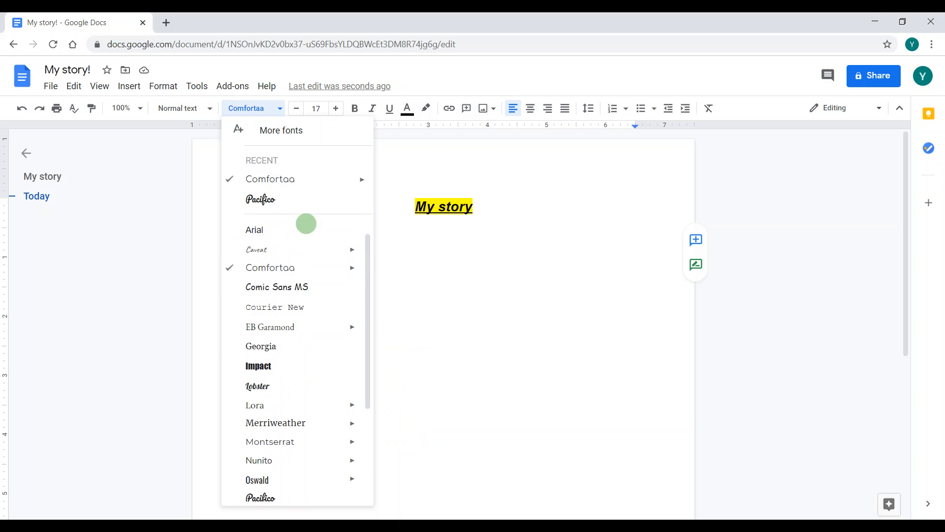
{"action": "left_click", "coordinate": [254, 230]}
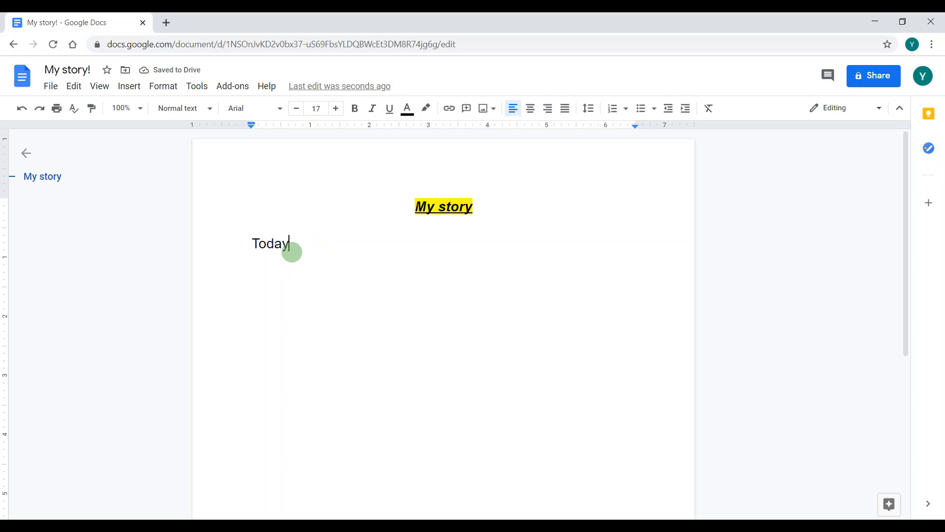
Select 'Today', bring up the link dialog and dismiss it without a link.
{"action": "double_click", "coordinate": [270, 243]}
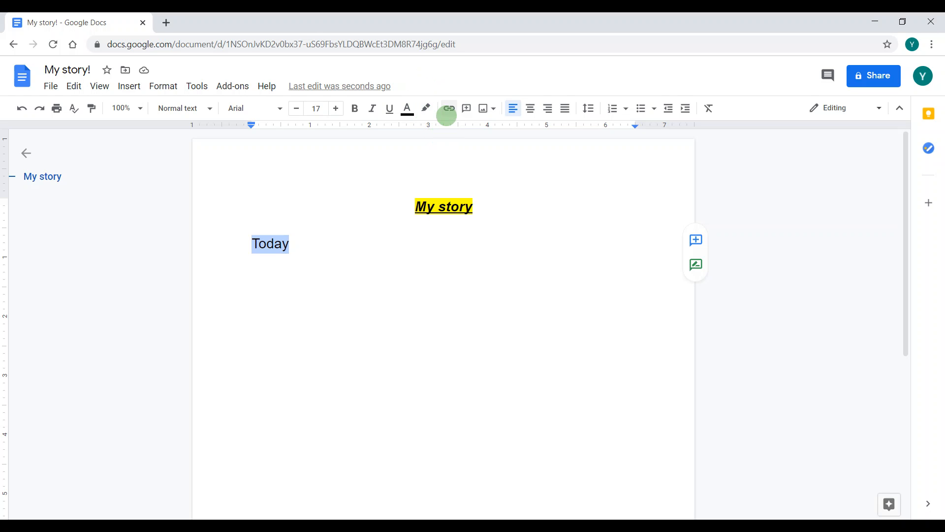
{"action": "left_click", "coordinate": [447, 108]}
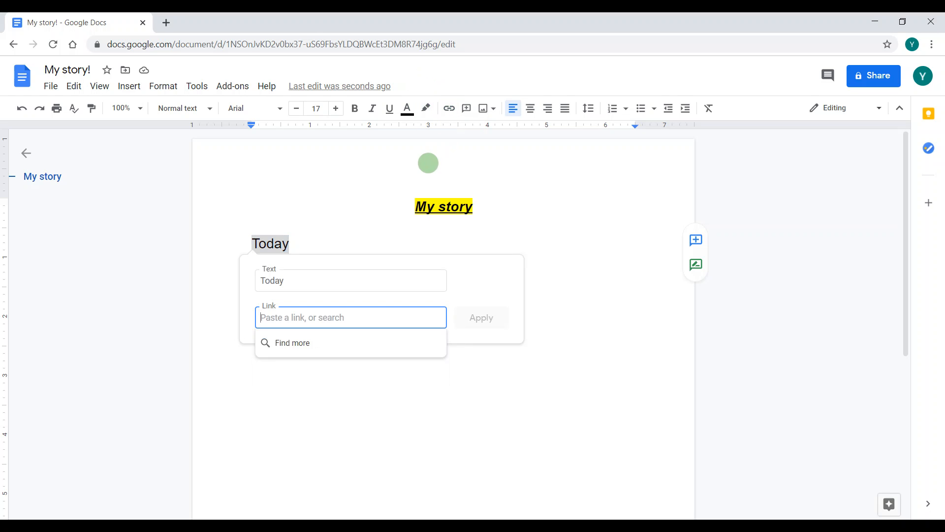
{"action": "left_click", "coordinate": [351, 317]}
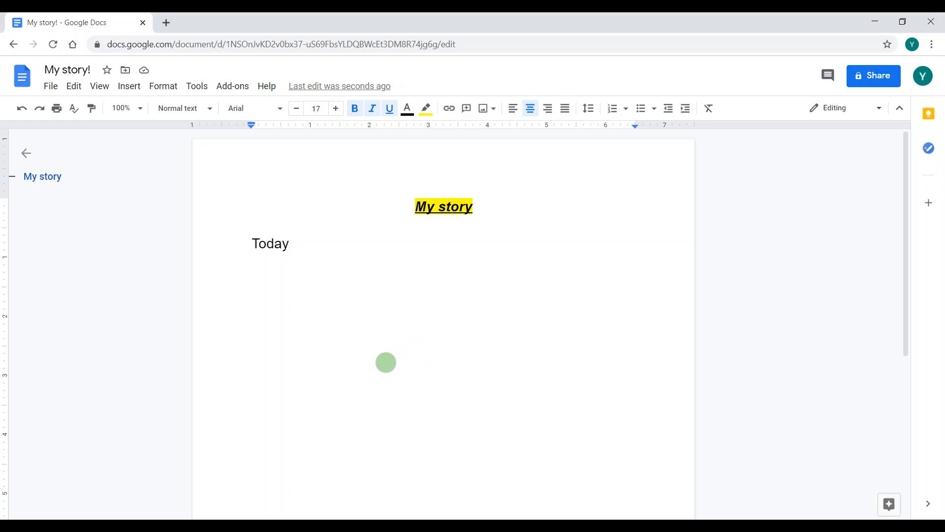
{"action": "mouse_move", "coordinate": [307, 247]}
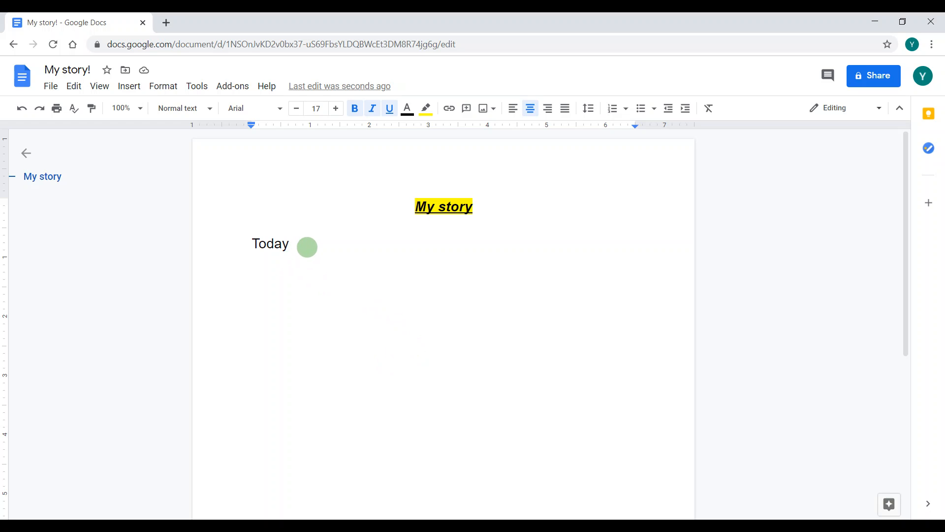
Reselect 'Today' and bring up the link dialog for it again.
{"action": "left_click", "coordinate": [289, 243]}
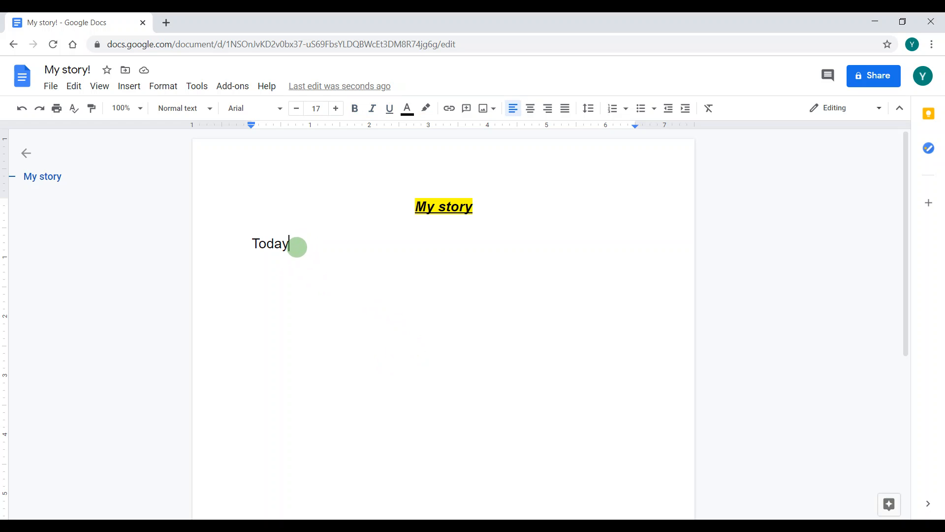
{"action": "double_click", "coordinate": [270, 244]}
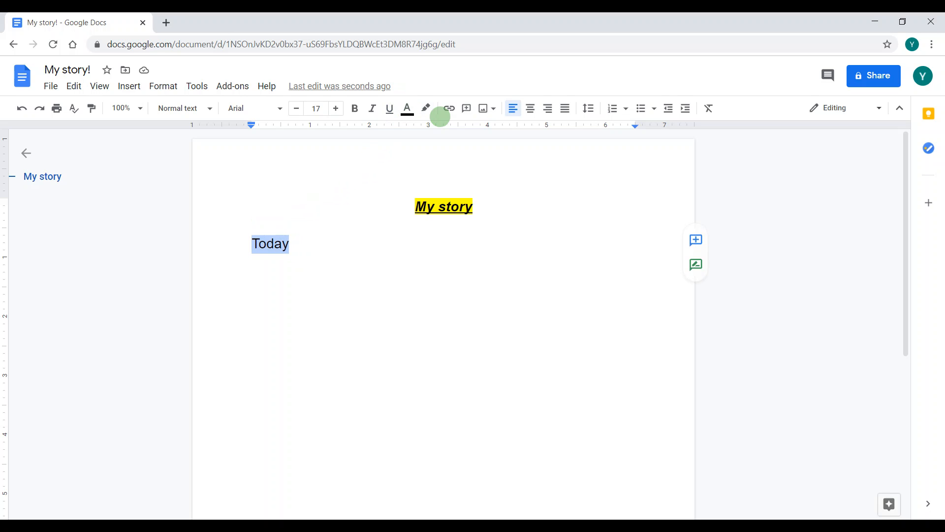
{"action": "left_click", "coordinate": [449, 108]}
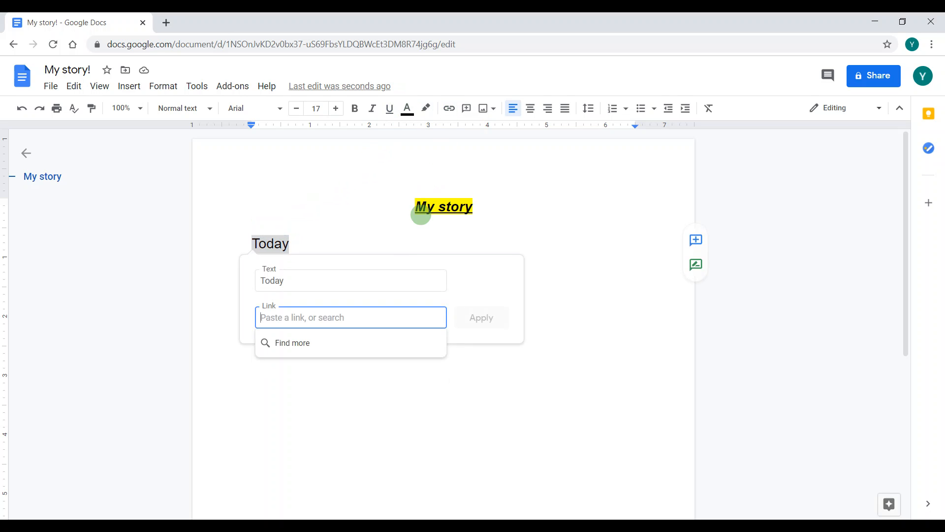